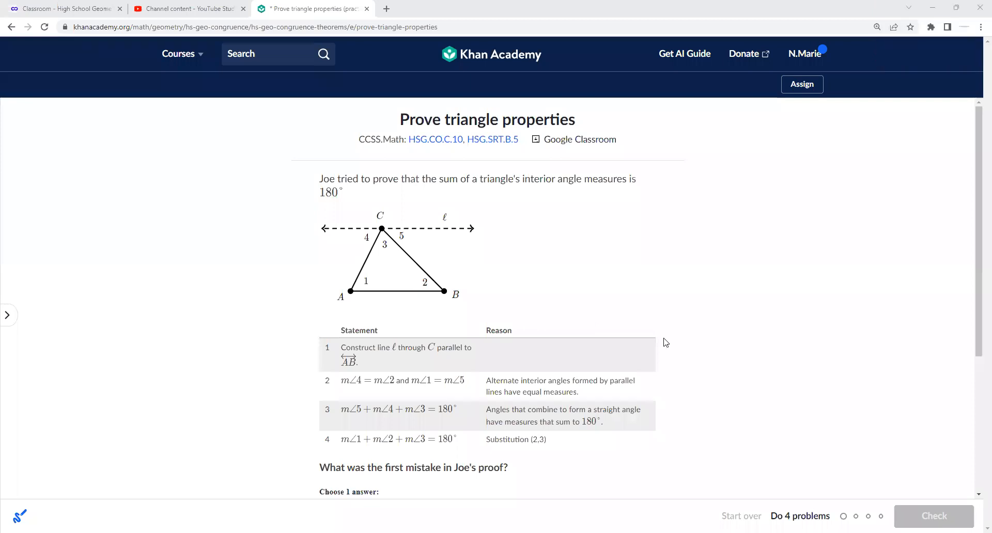
mouse_move(719, 229)
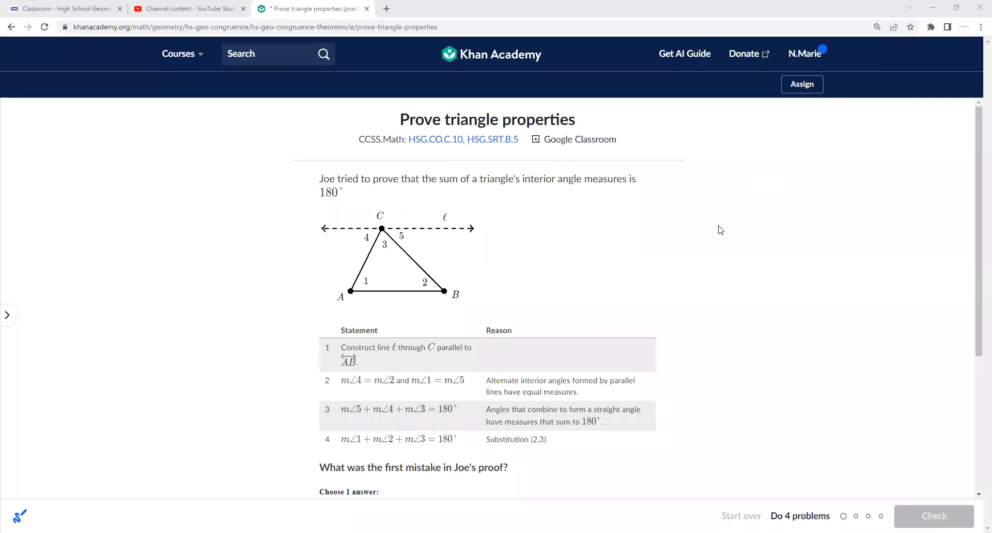
mouse_move(618, 491)
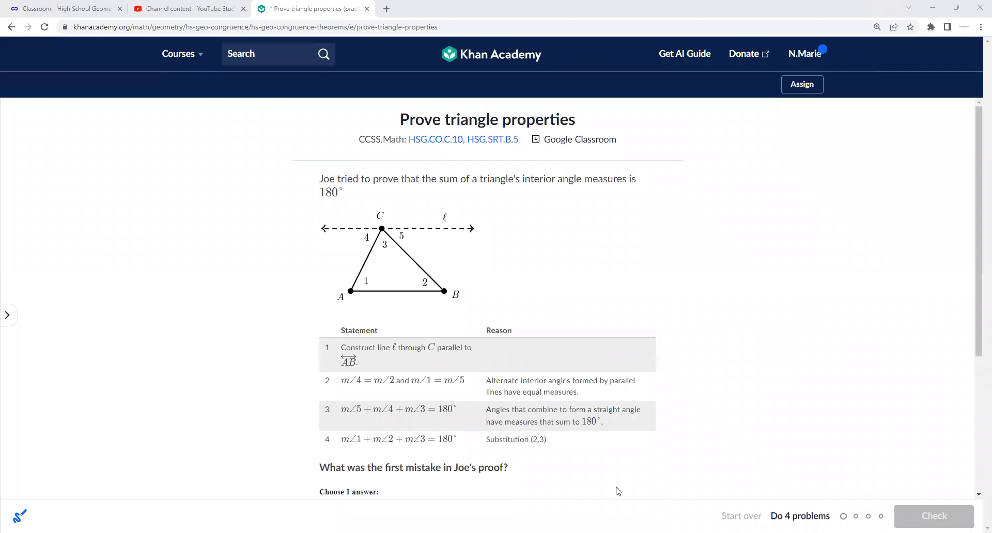
mouse_move(646, 140)
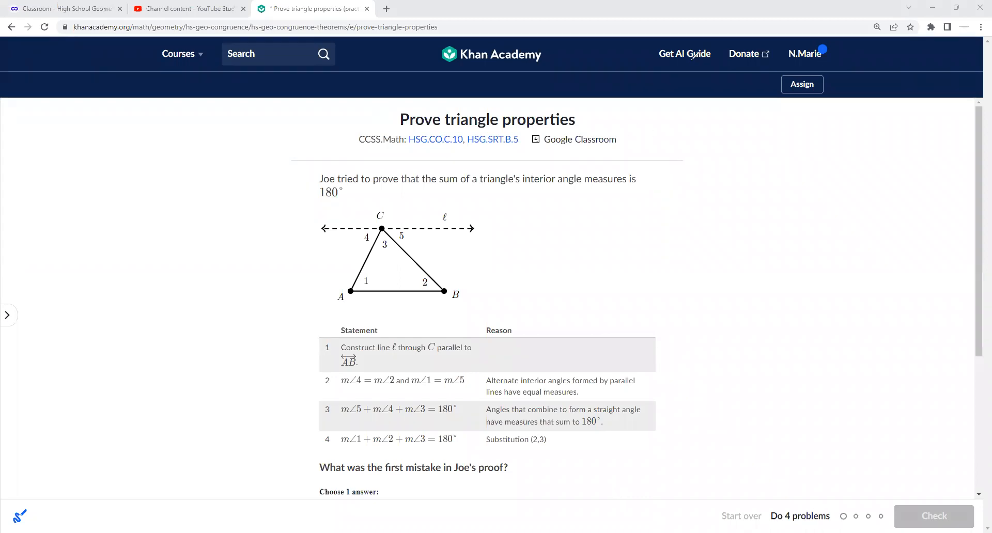
mouse_move(20, 316)
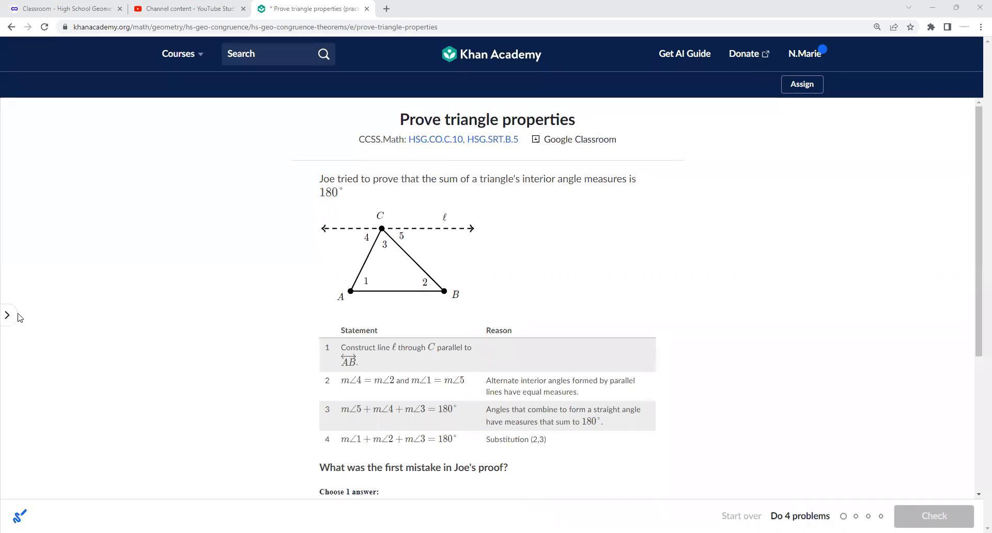
mouse_move(593, 341)
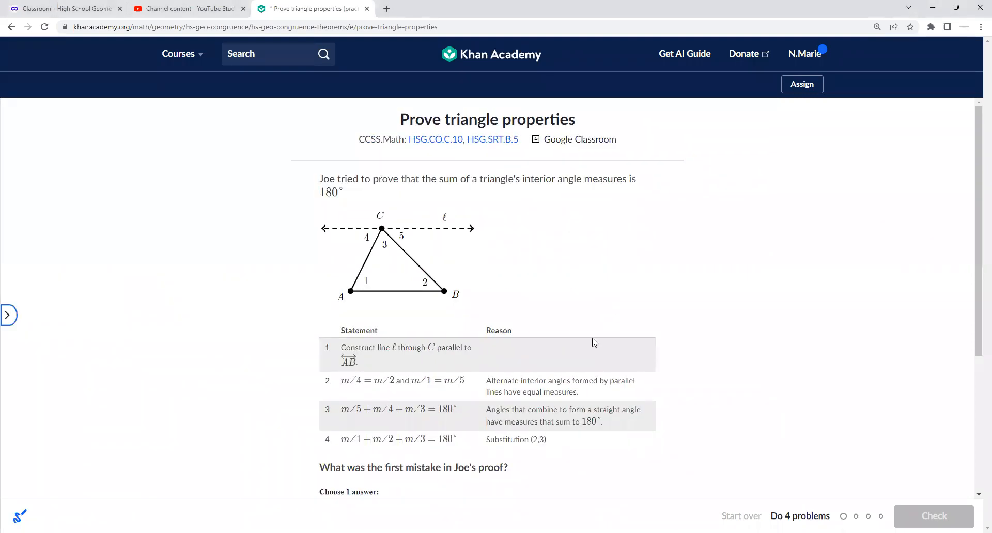
mouse_move(519, 382)
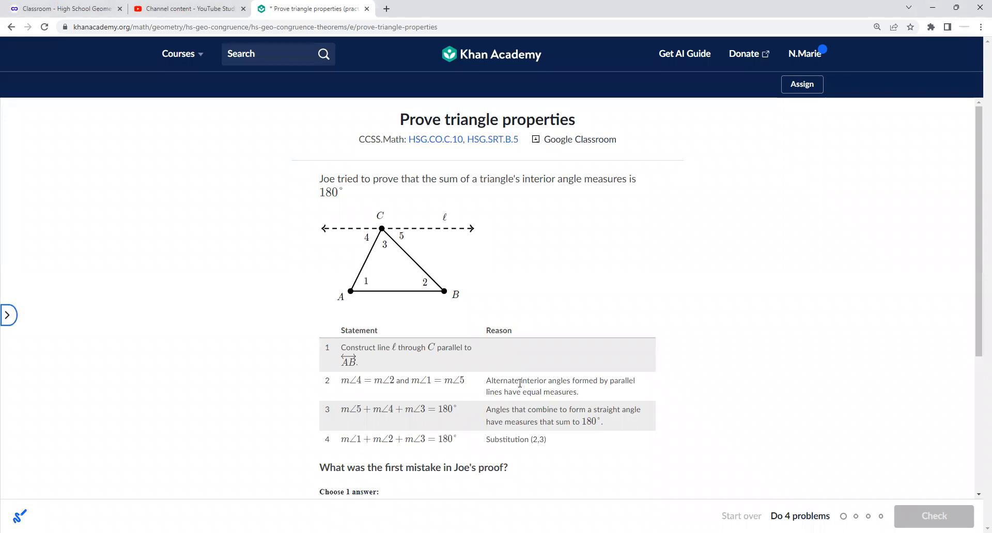
mouse_move(523, 364)
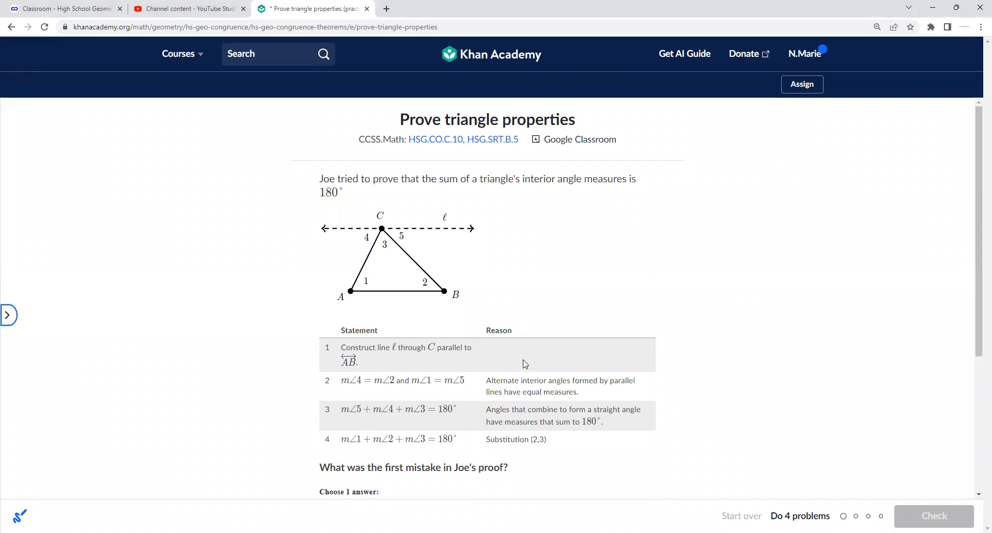
mouse_move(688, 282)
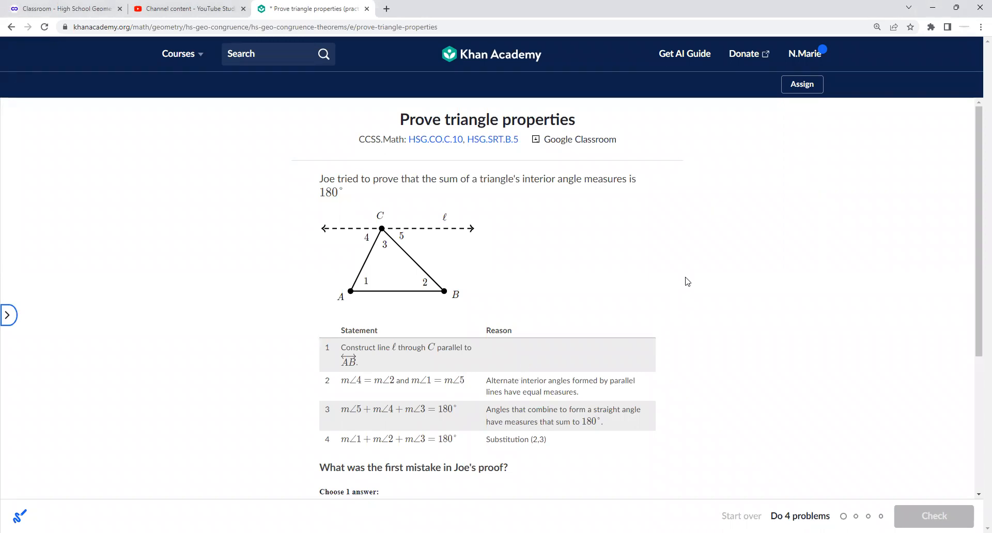
Choose the first mistake in Joe's proof, starting with the substitution answer
scroll(down, 3)
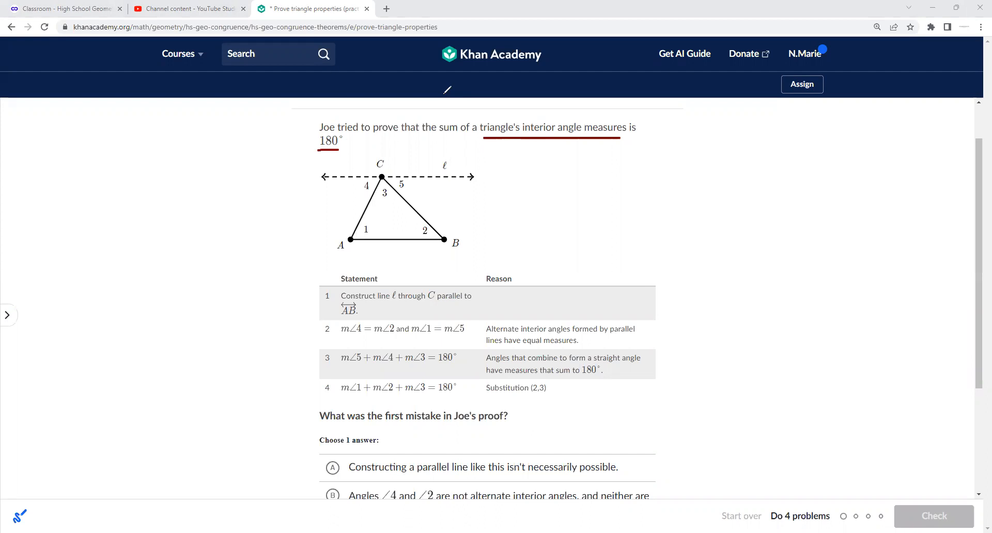
mouse_move(322, 221)
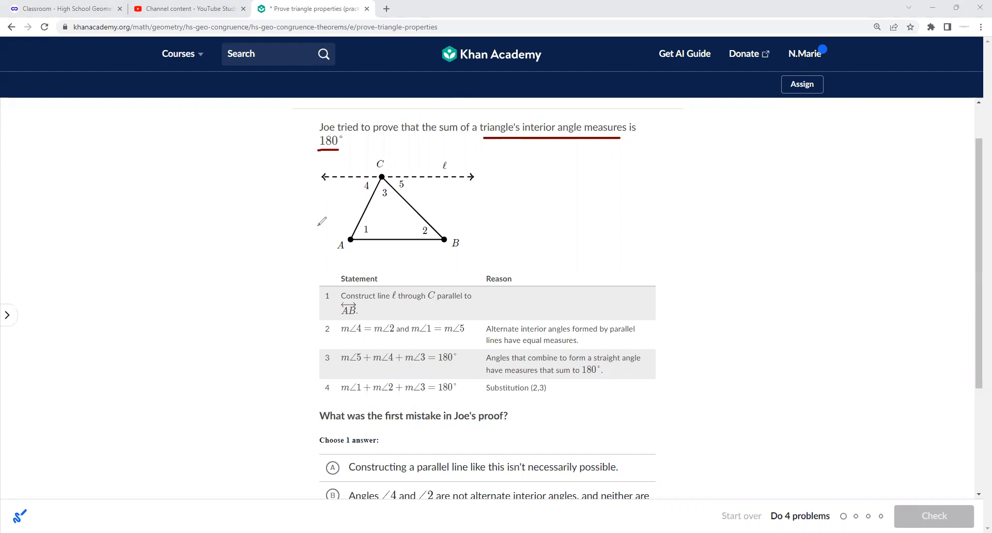
mouse_move(475, 299)
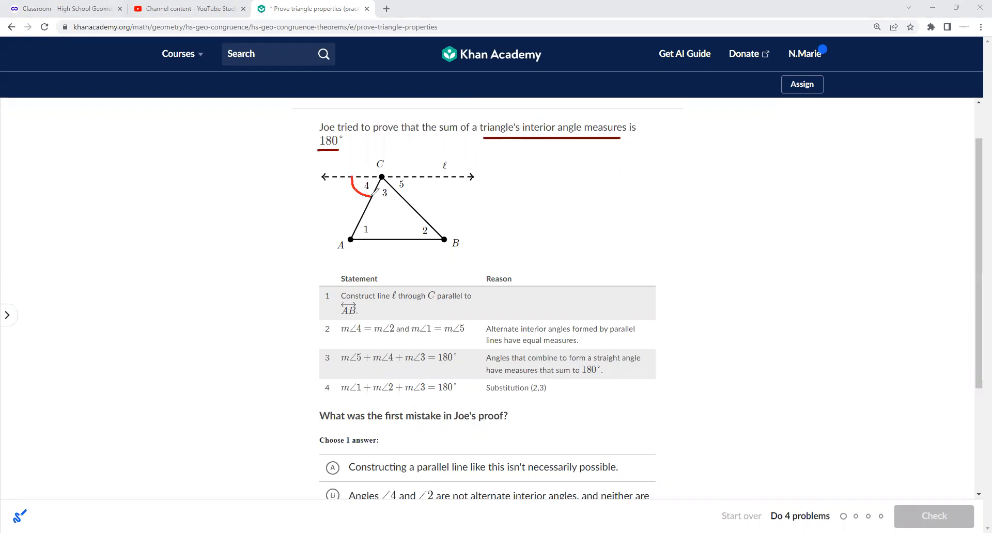
mouse_move(620, 37)
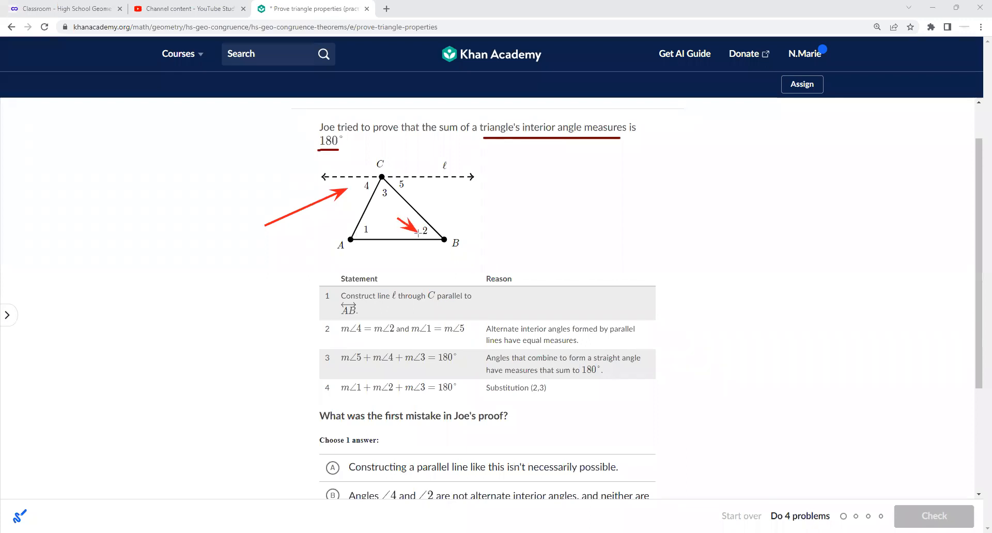
mouse_move(386, 214)
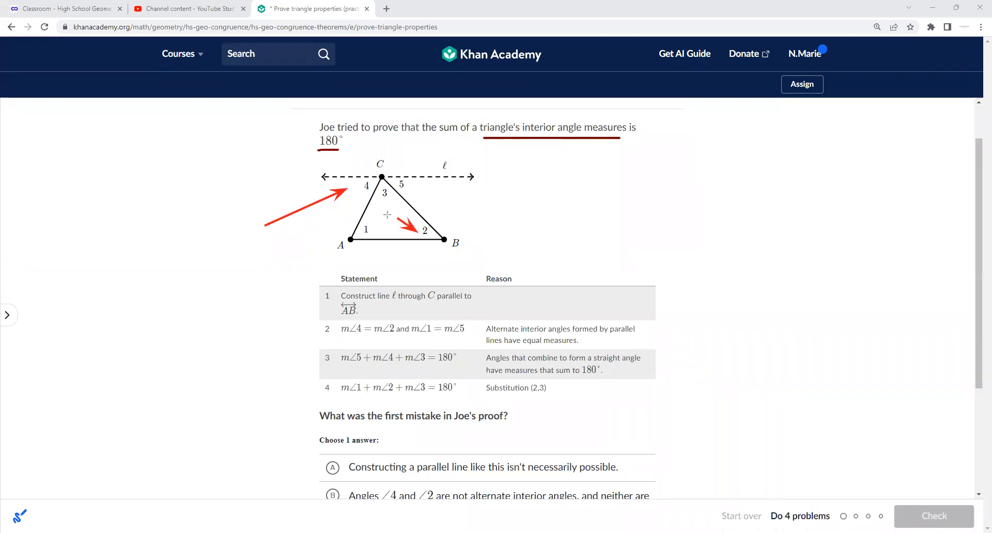
mouse_move(374, 231)
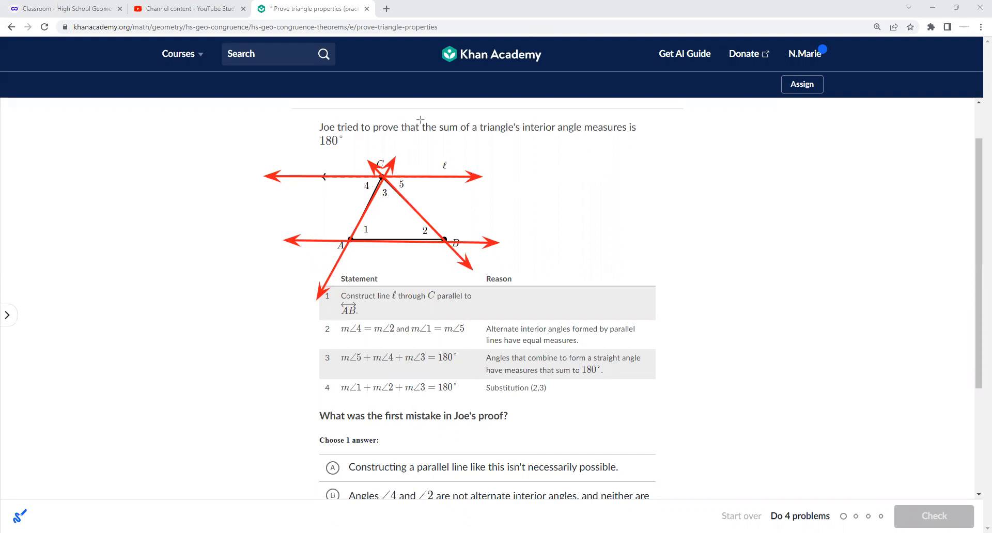
mouse_move(420, 41)
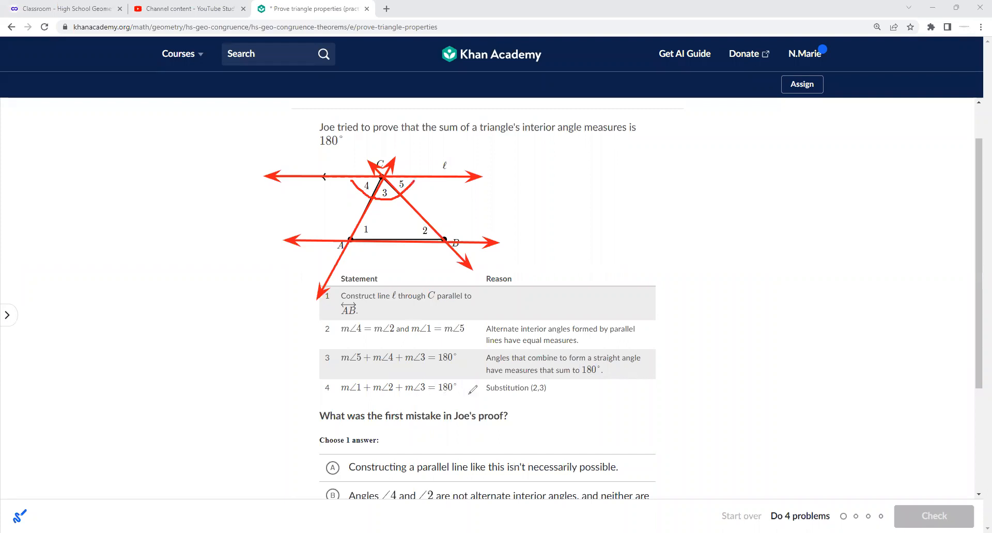
mouse_move(473, 331)
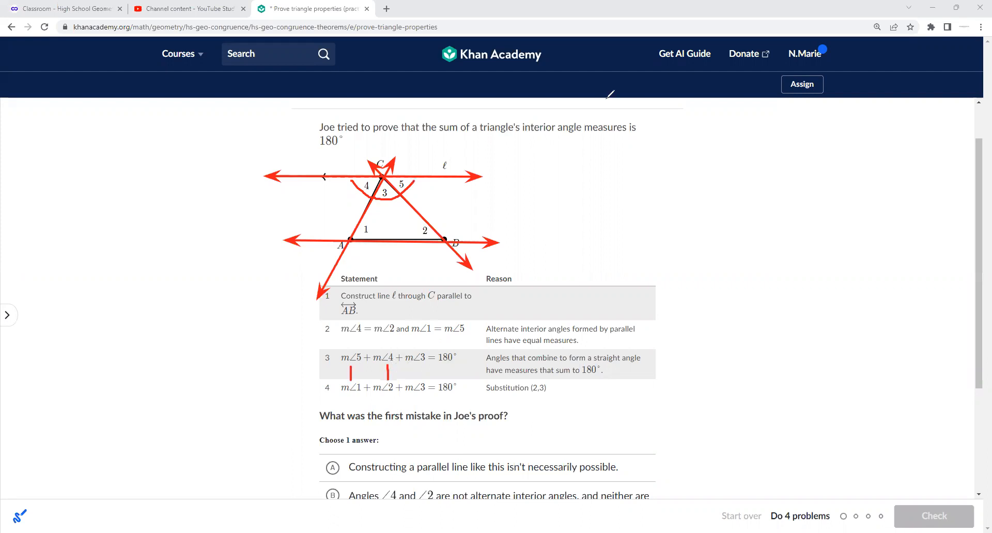
mouse_move(631, 308)
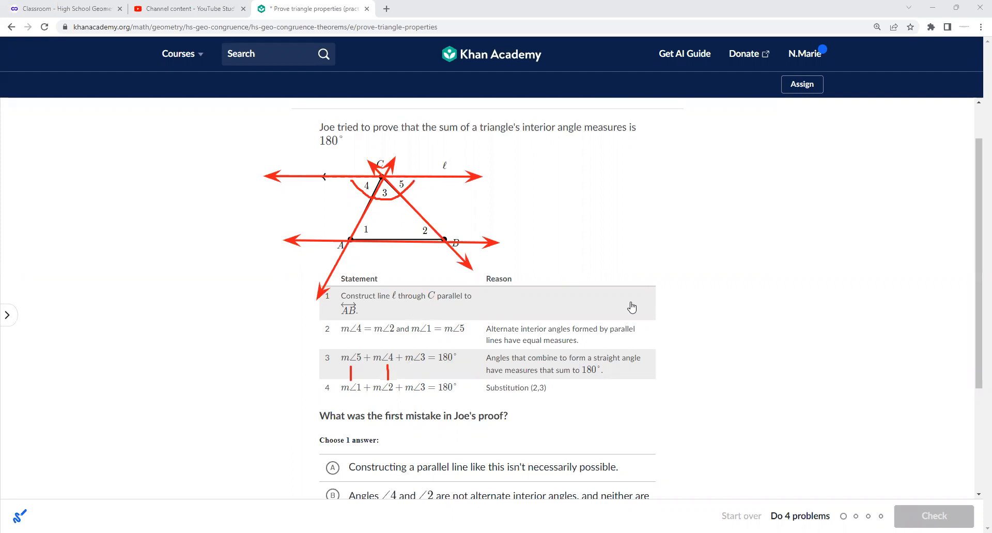
click(333, 409)
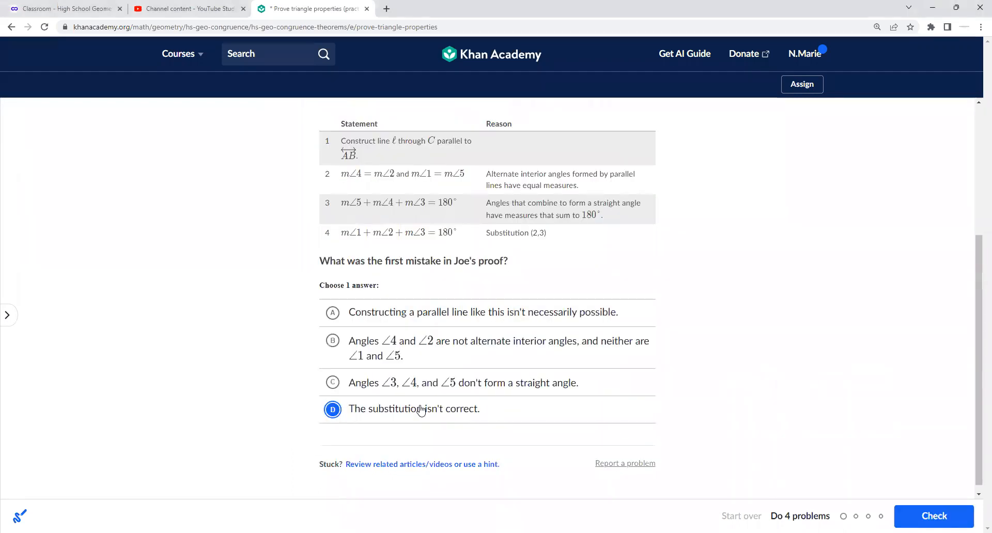
scroll(up, 3)
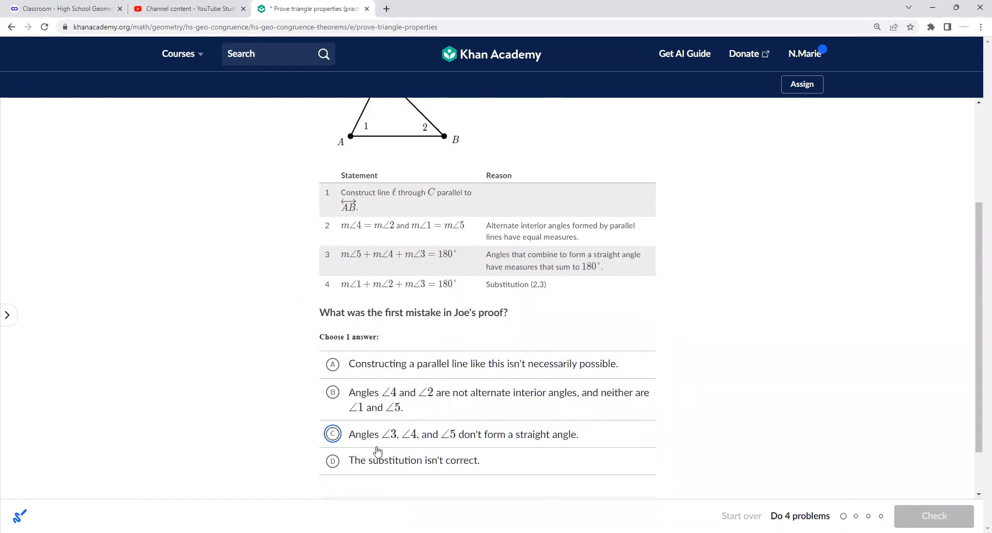
click(332, 435)
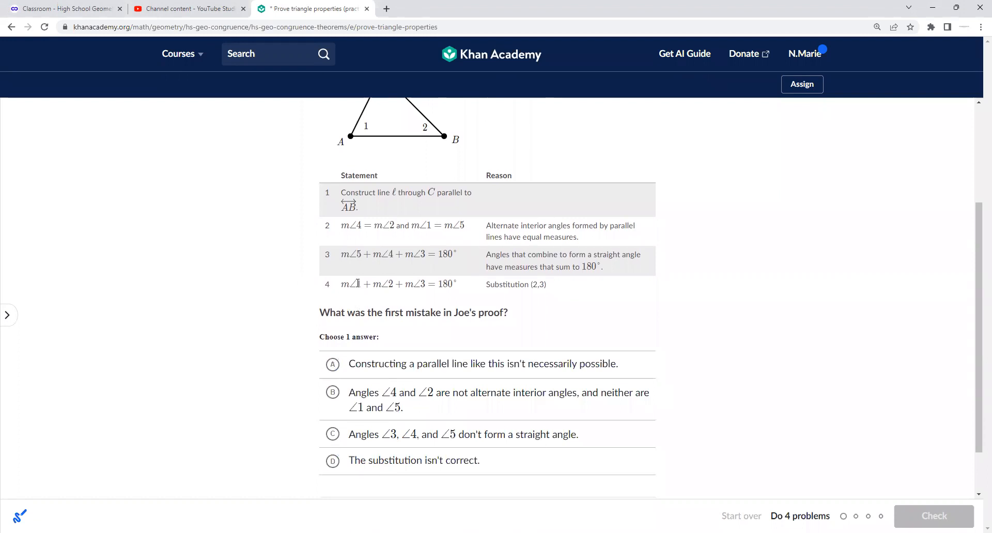
mouse_move(380, 271)
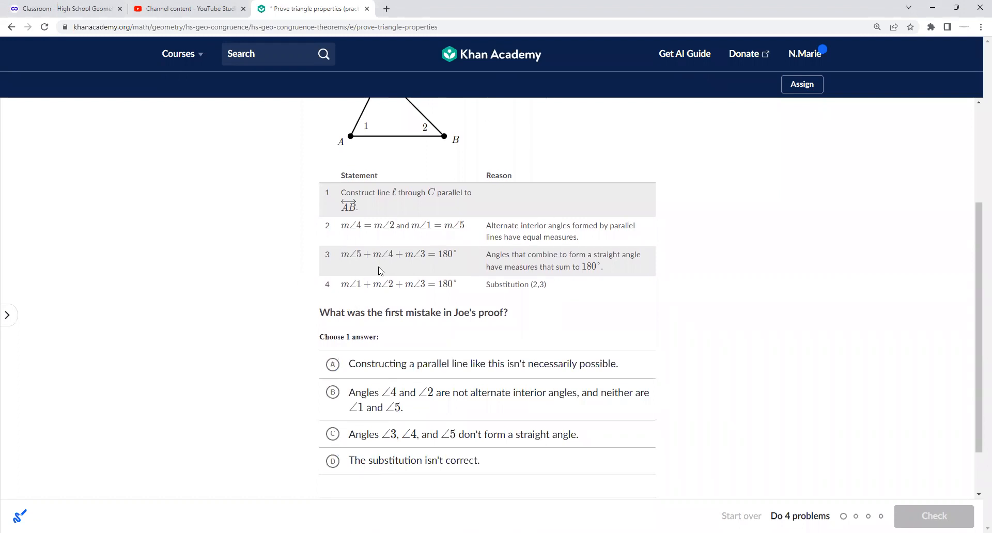
mouse_move(369, 458)
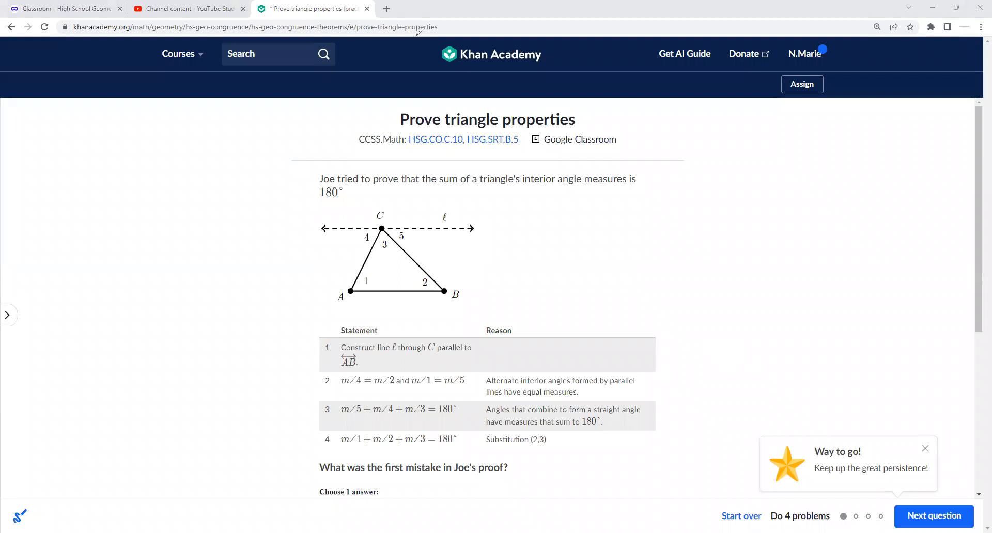
mouse_move(358, 228)
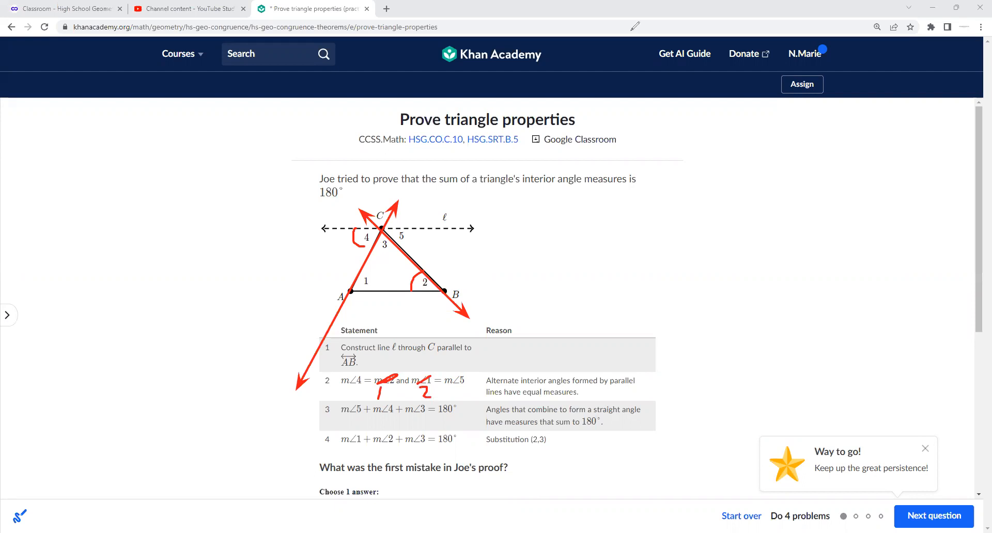
Complete the exterior-angle proof with reason 'interior angle measures of a triangle' and angle 4
click(933, 516)
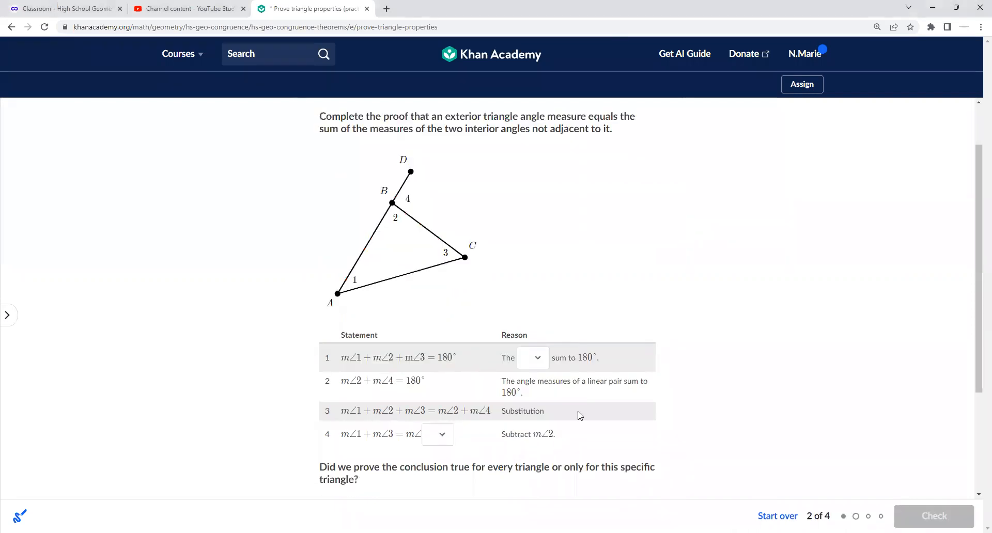
mouse_move(654, 101)
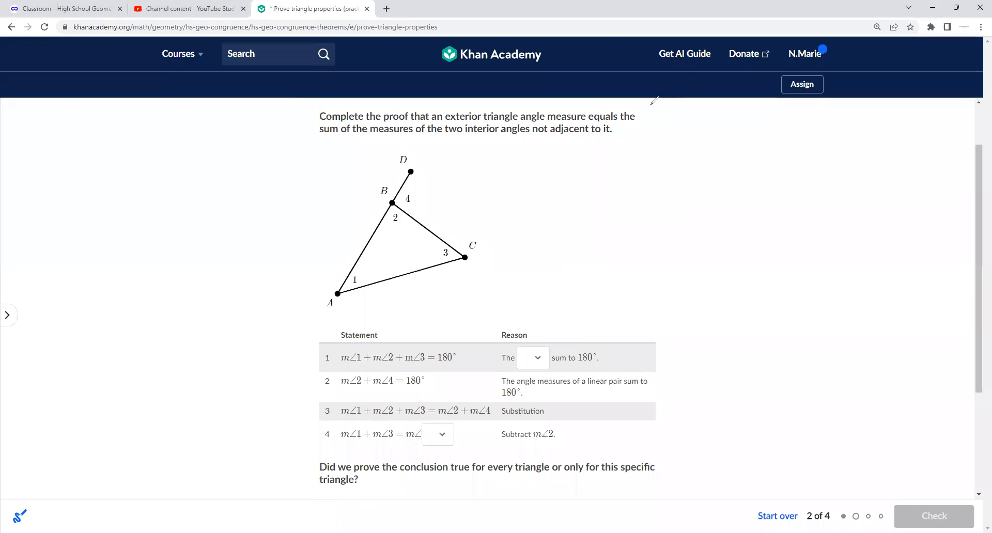
scroll(down, 3)
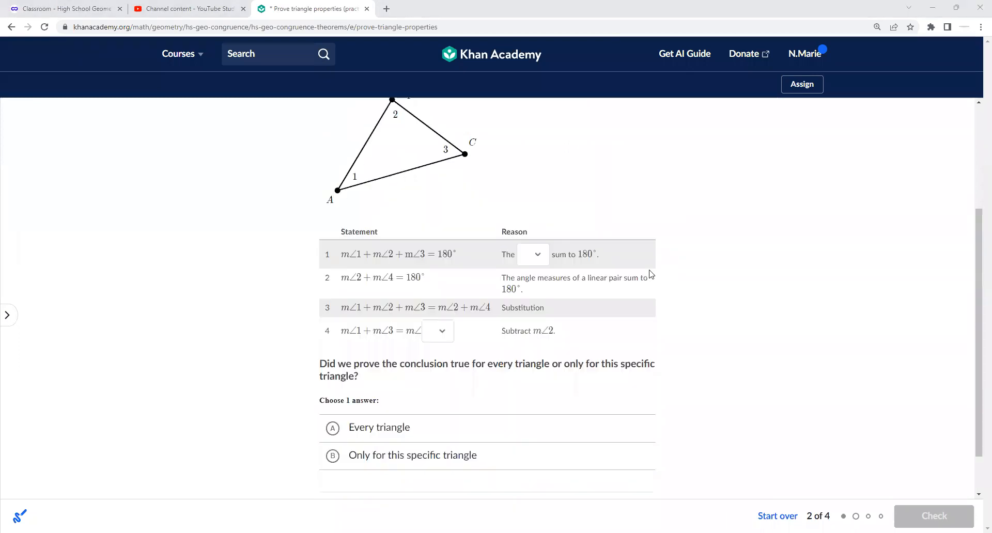
scroll(up, 3)
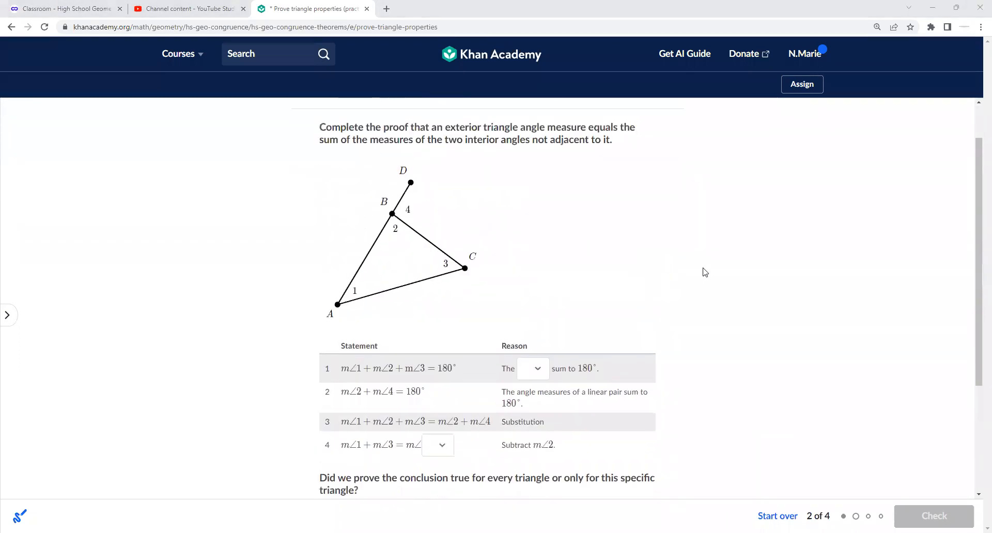
mouse_move(392, 225)
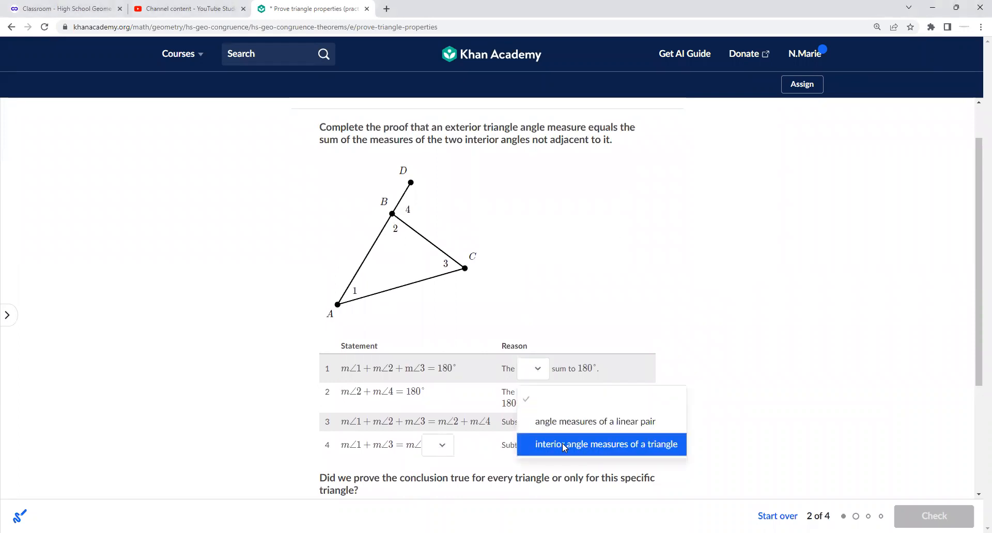
click(604, 444)
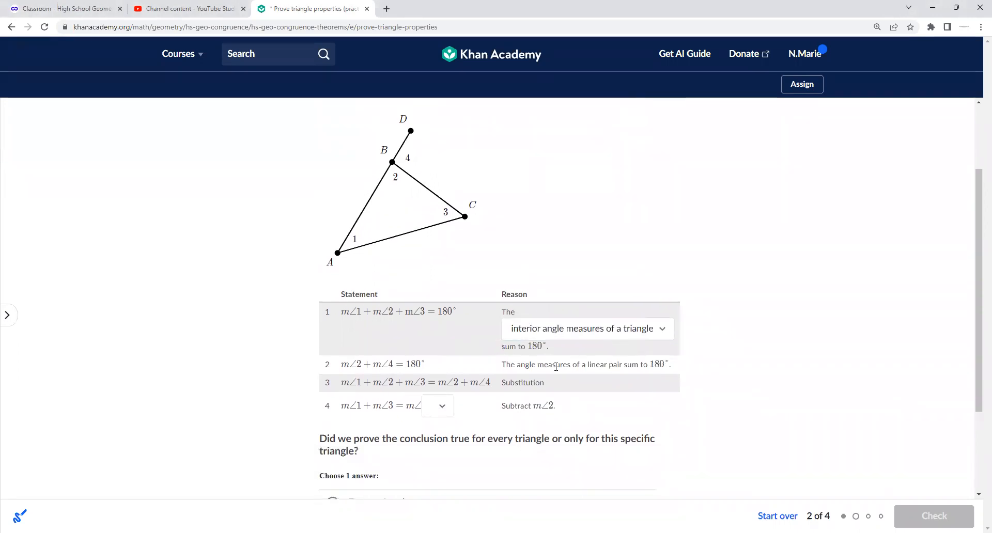
mouse_move(402, 183)
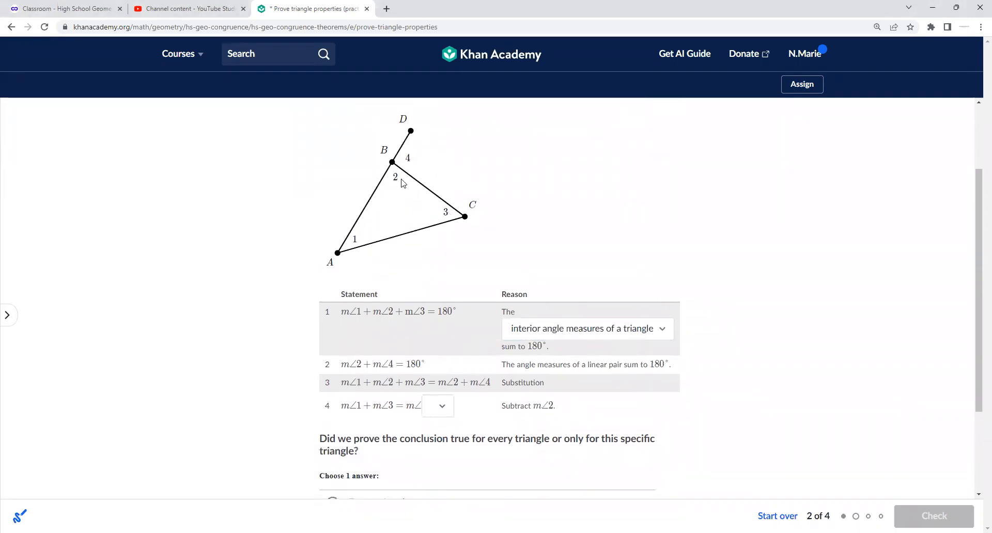
mouse_move(487, 340)
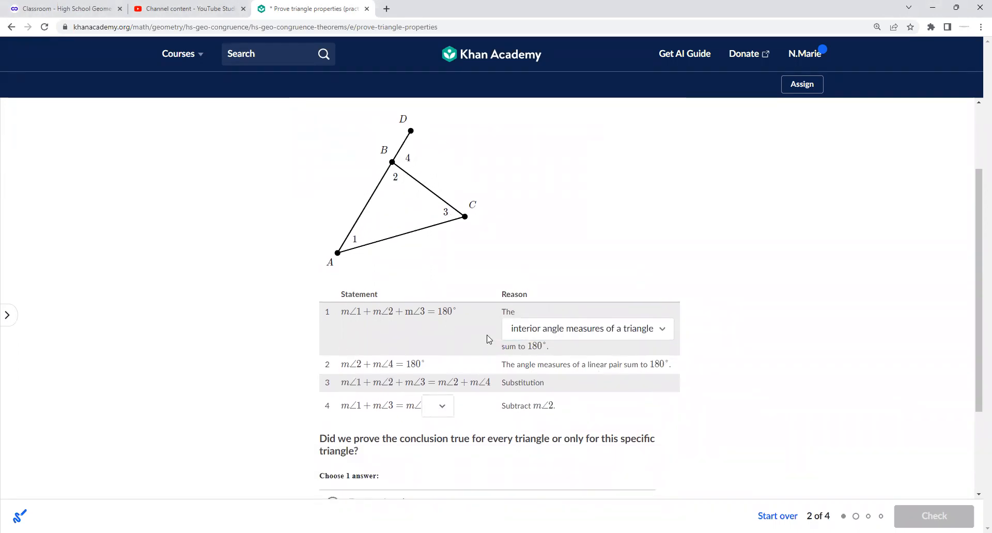
mouse_move(423, 394)
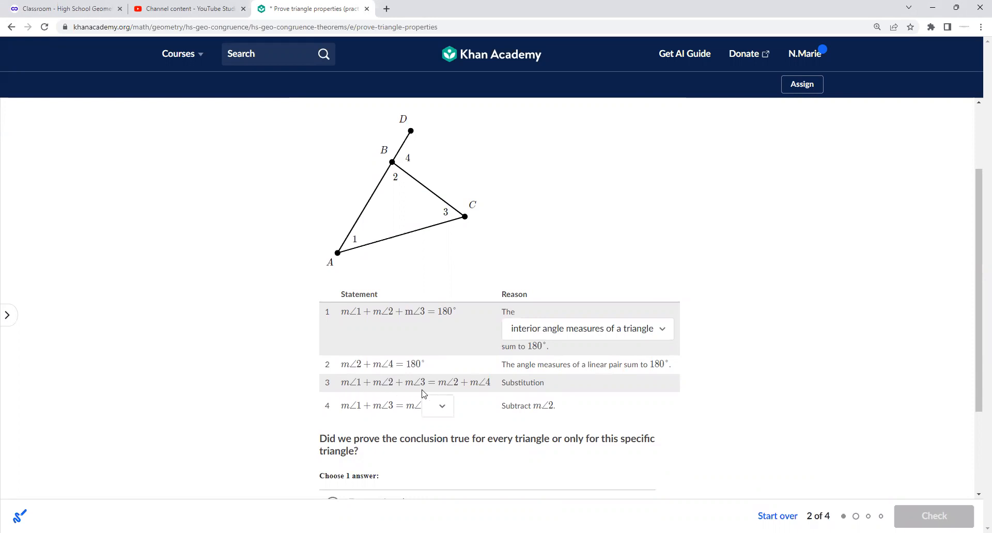
mouse_move(432, 366)
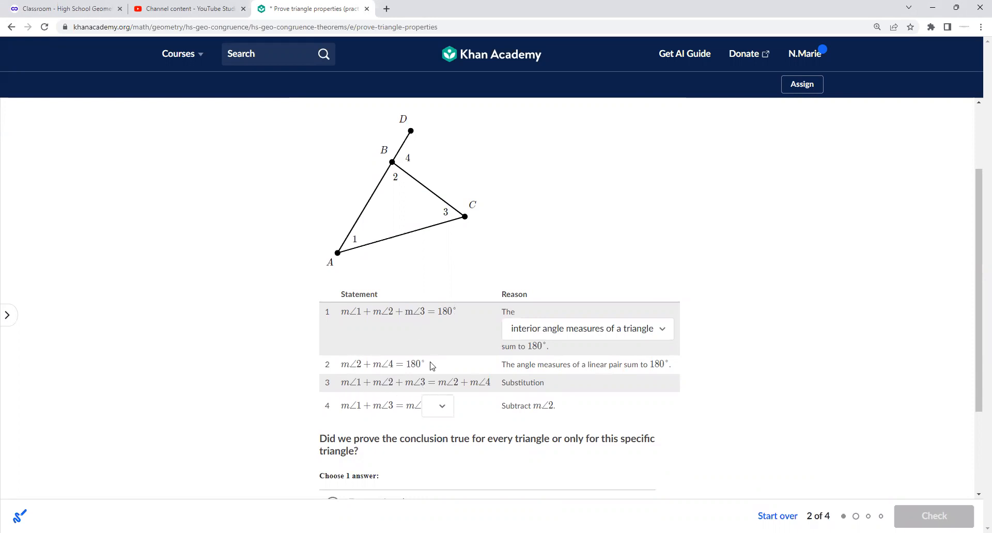
mouse_move(342, 417)
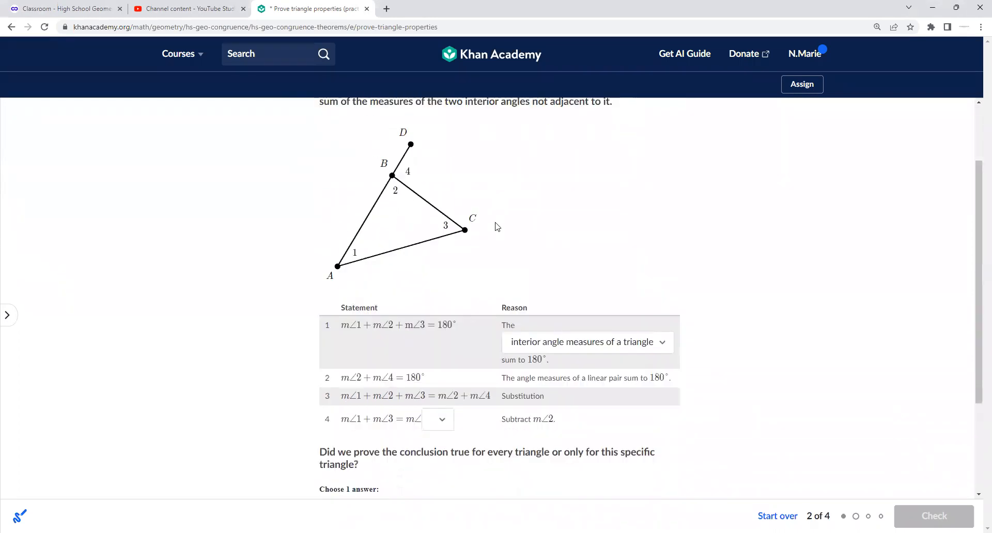
scroll(up, 3)
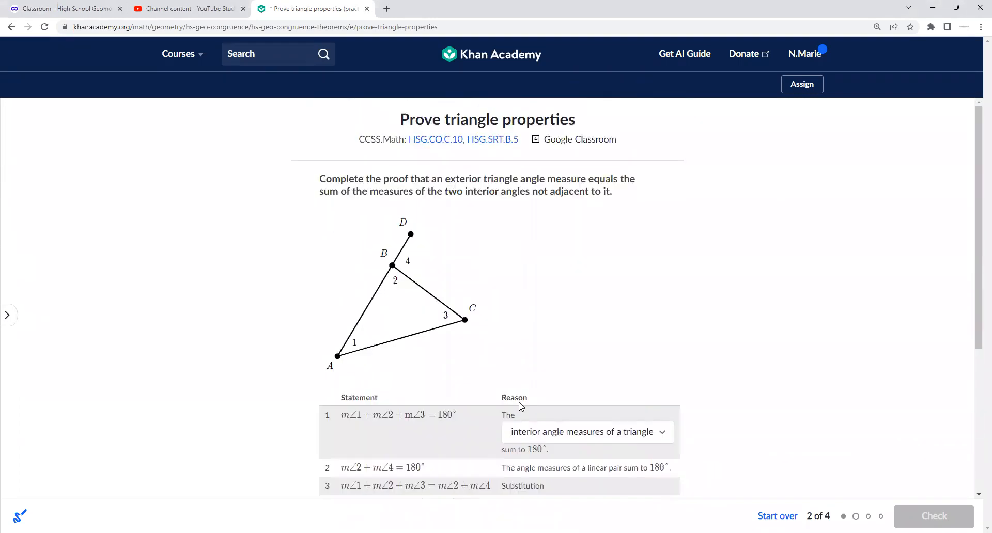
scroll(down, 3)
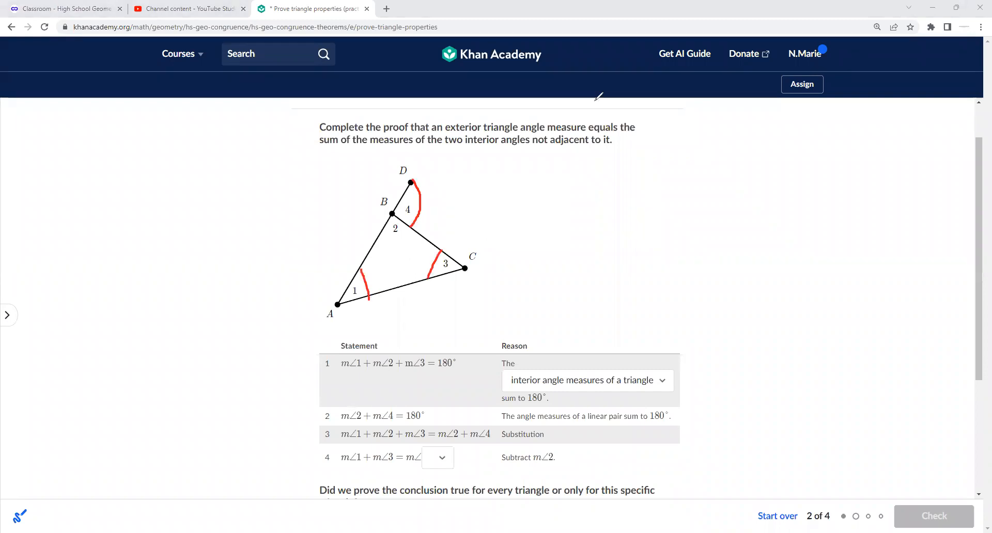
mouse_move(454, 276)
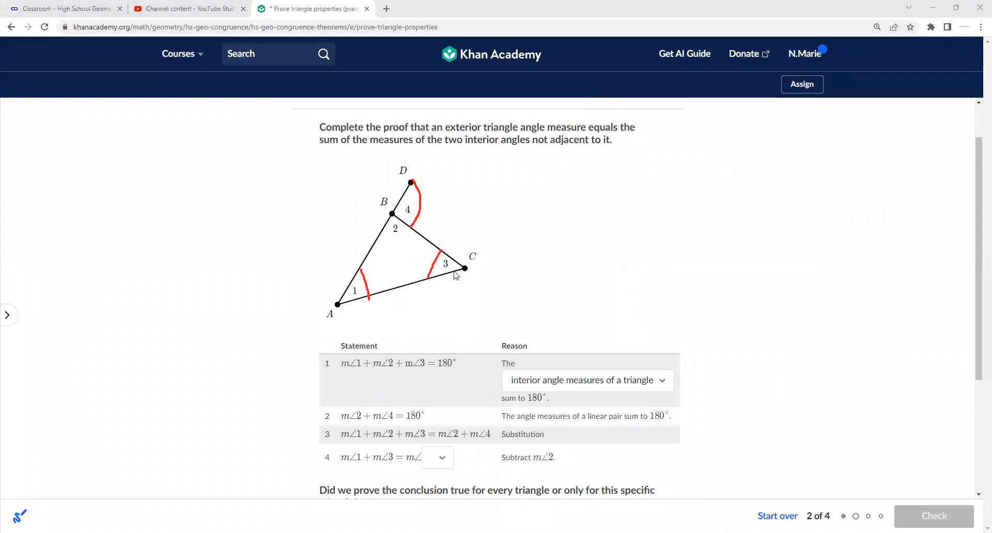
click(438, 457)
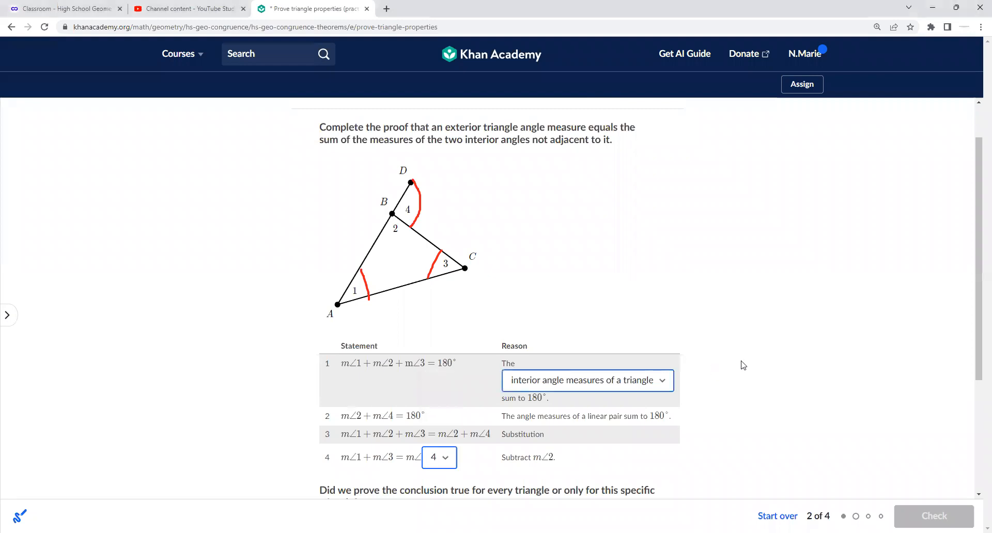
Advance to and submit the parallel-line question, then move on to the final question
scroll(down, 3)
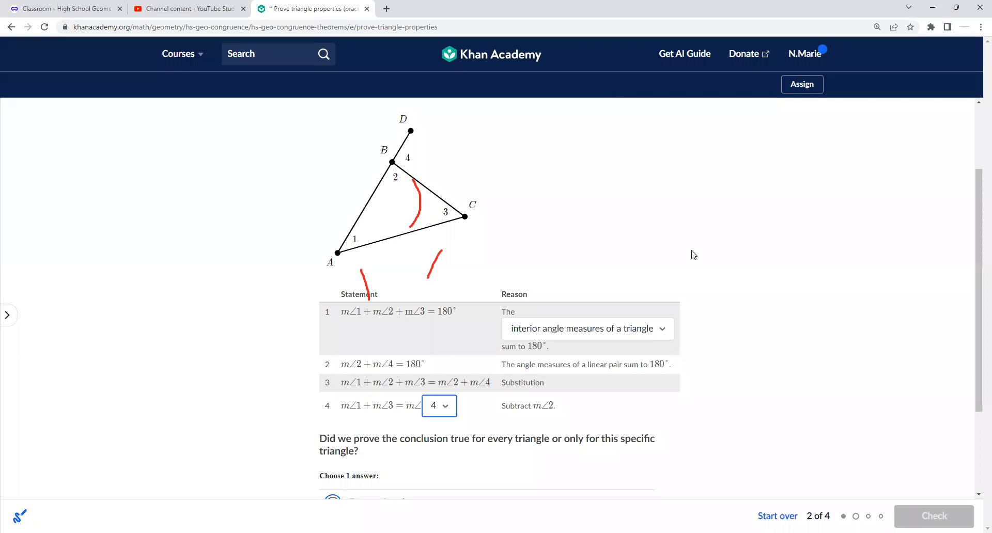
scroll(down, 3)
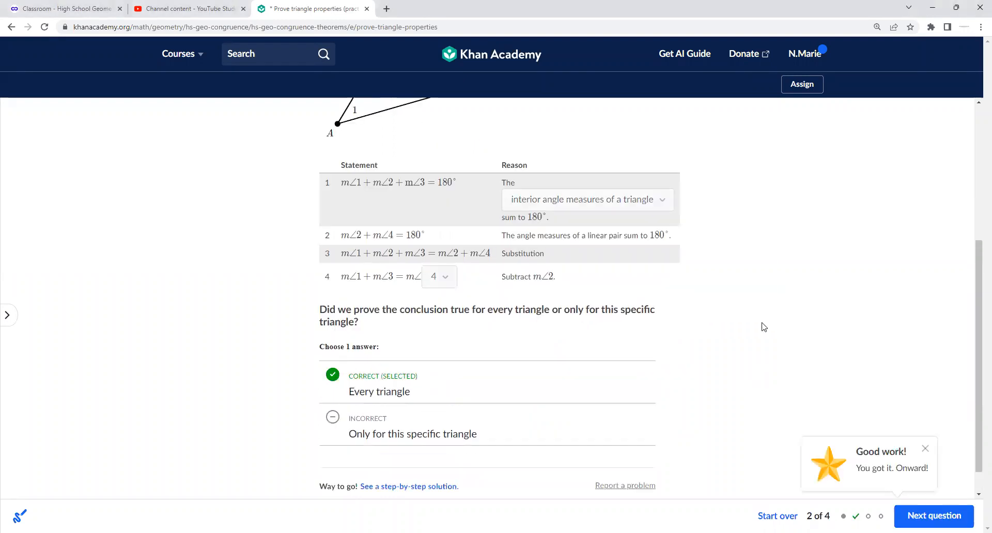
scroll(up, 3)
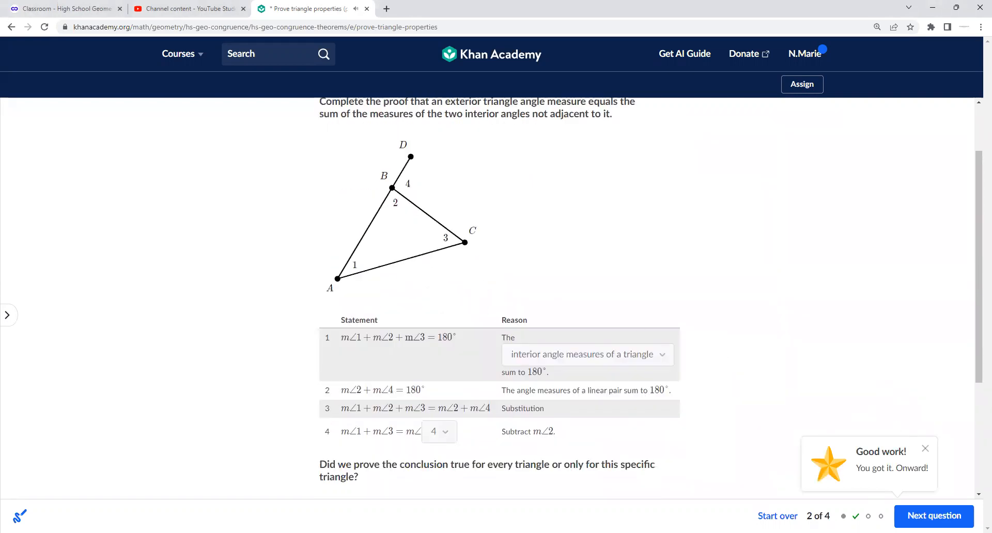
click(934, 516)
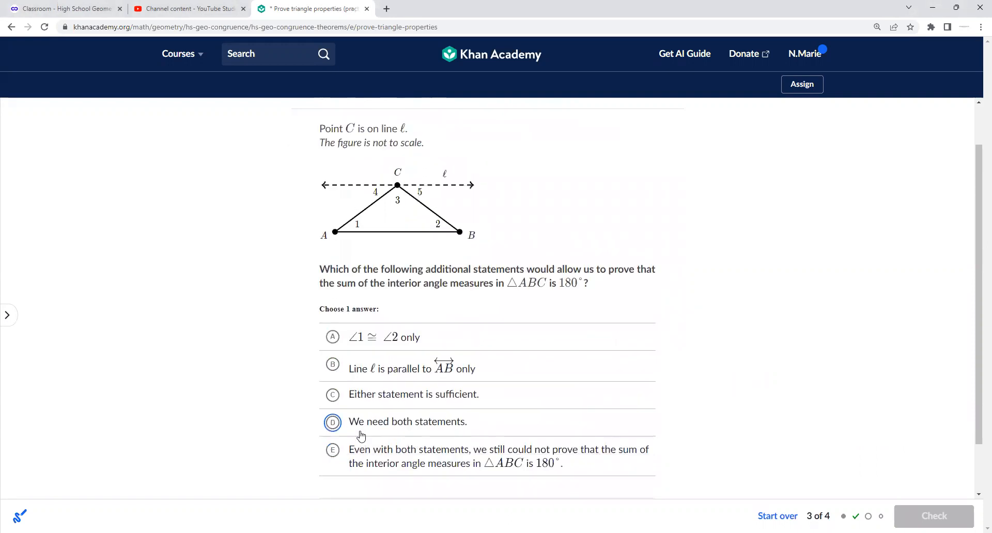
click(934, 516)
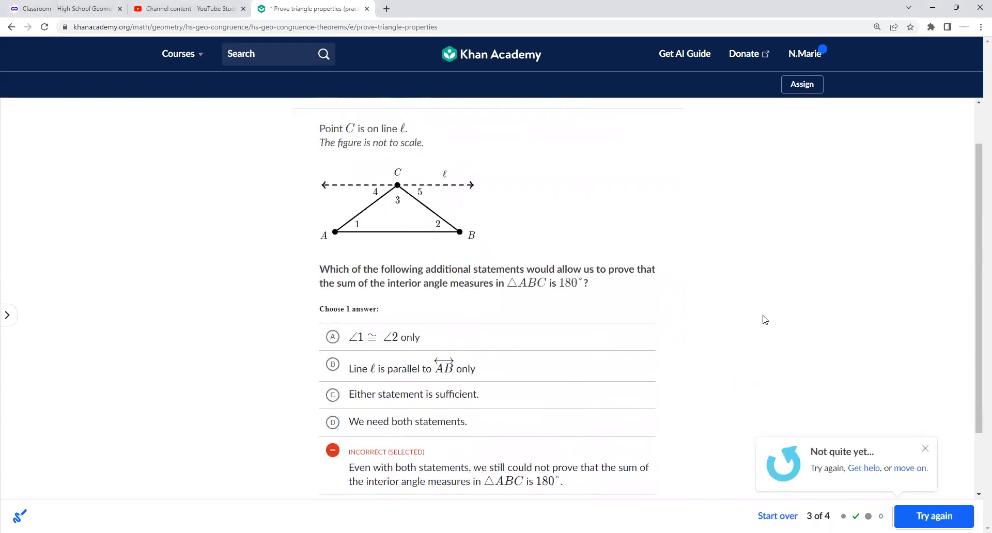
click(910, 468)
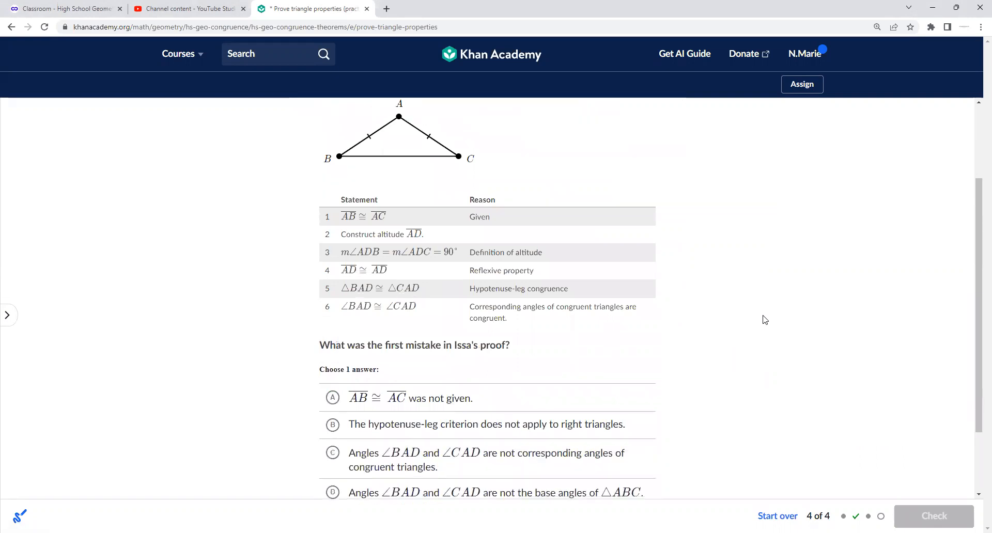
Annotate Issa's proof in red with an S note, marked base angles, and H/L arrows
scroll(up, 3)
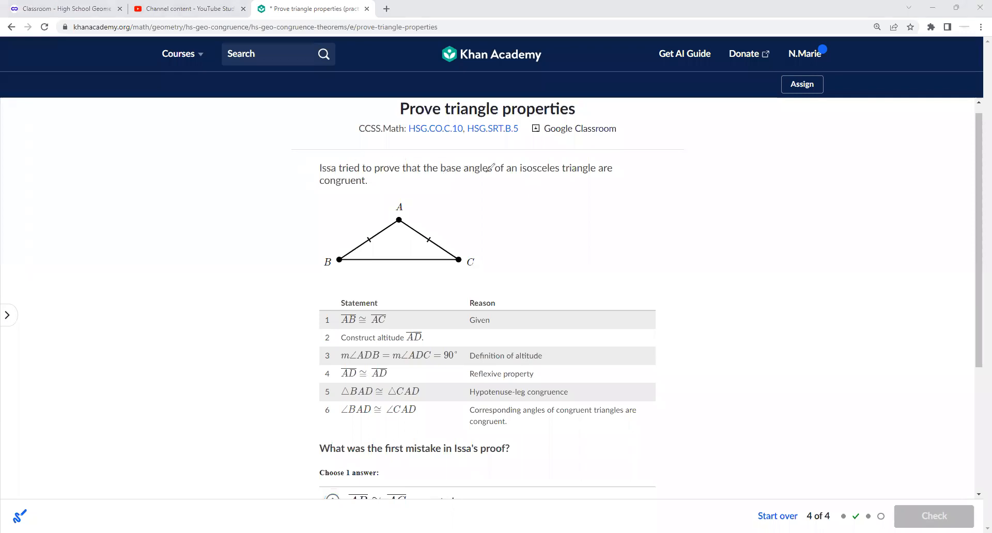
mouse_move(364, 247)
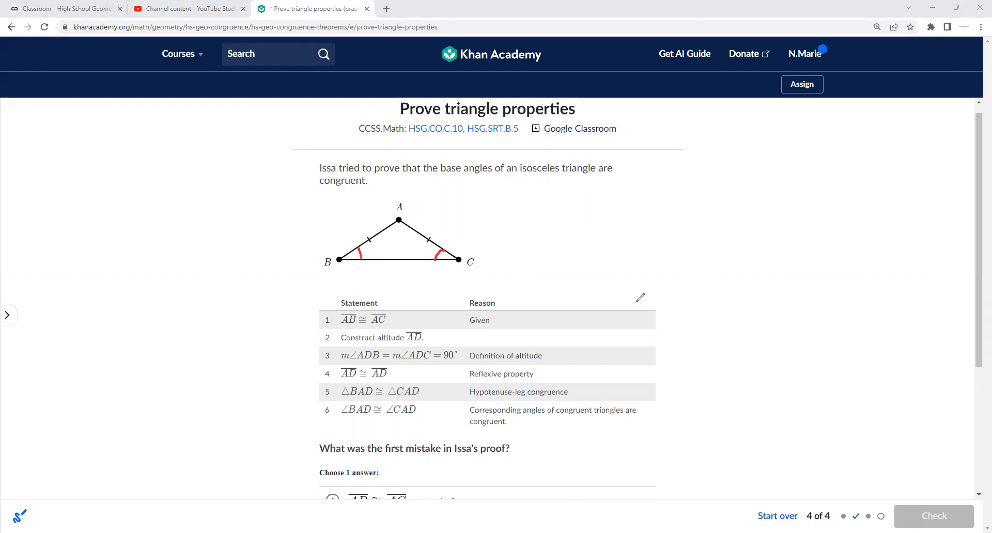
mouse_move(436, 226)
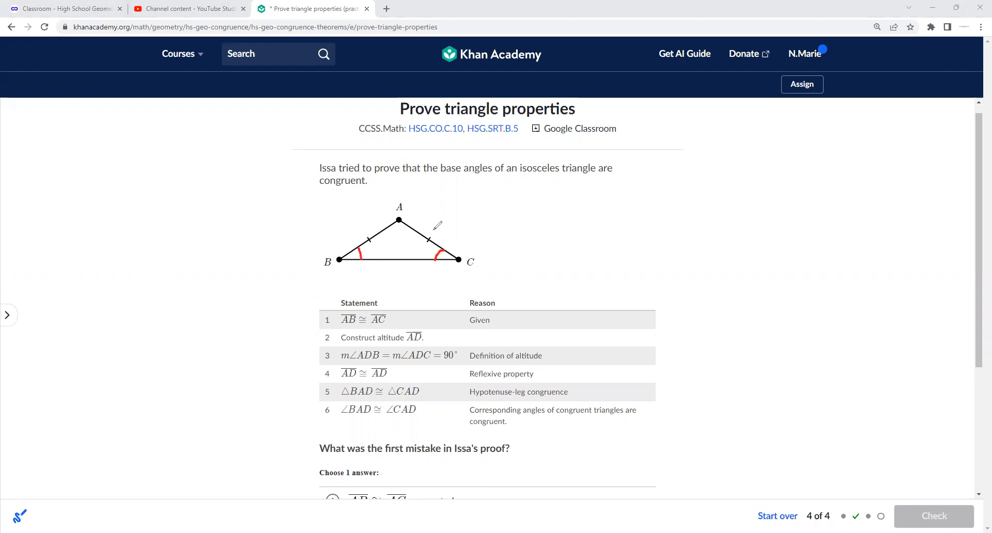
drag(304, 297, 285, 322)
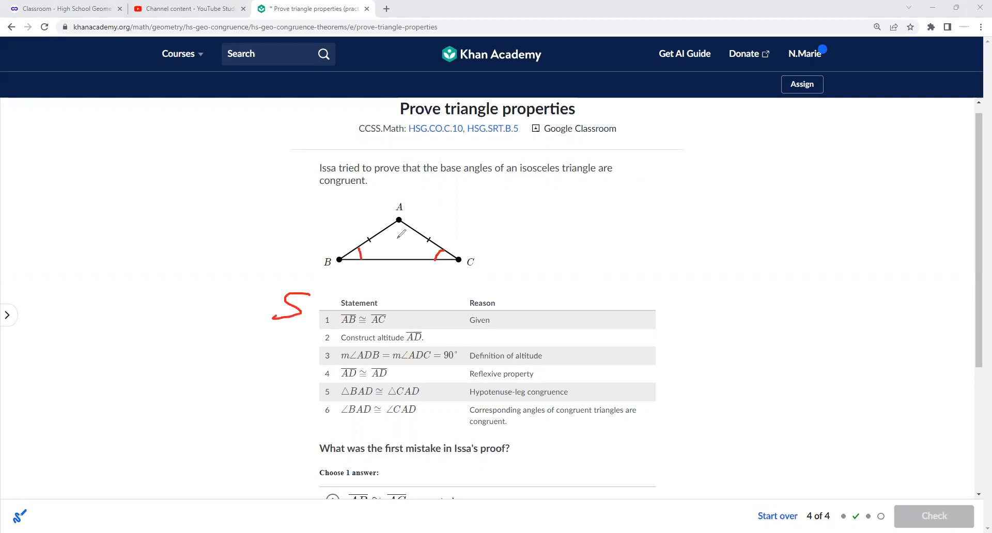
drag(398, 221, 395, 277)
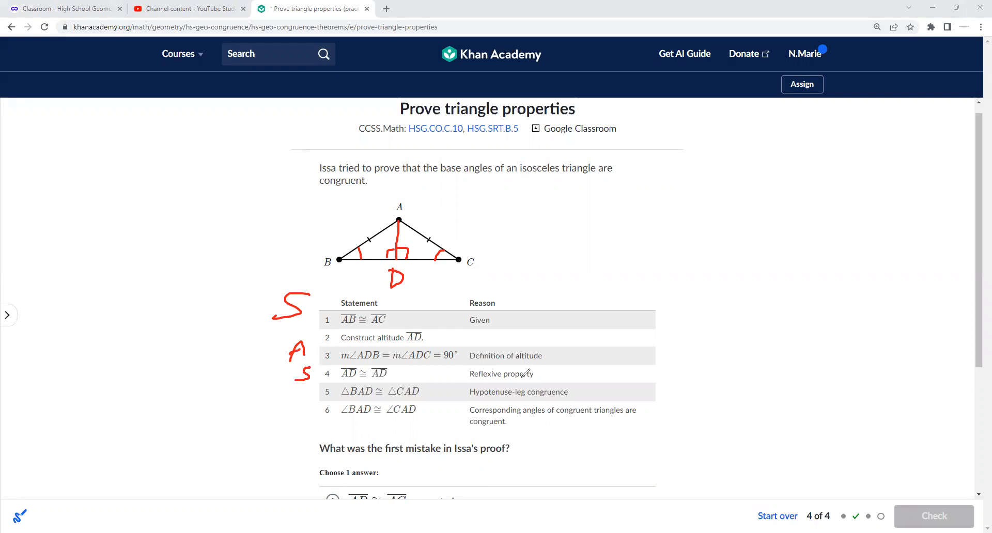
mouse_move(402, 210)
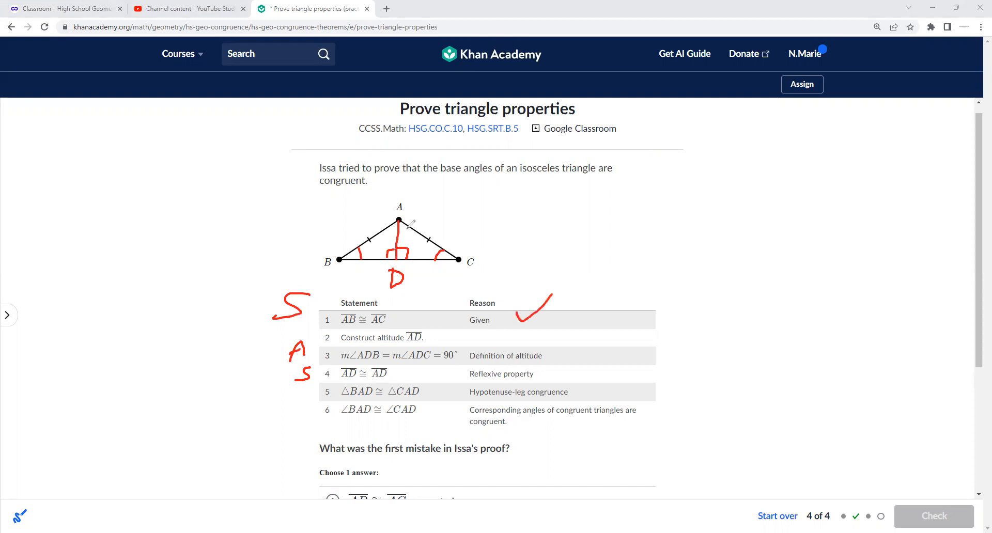
mouse_move(405, 289)
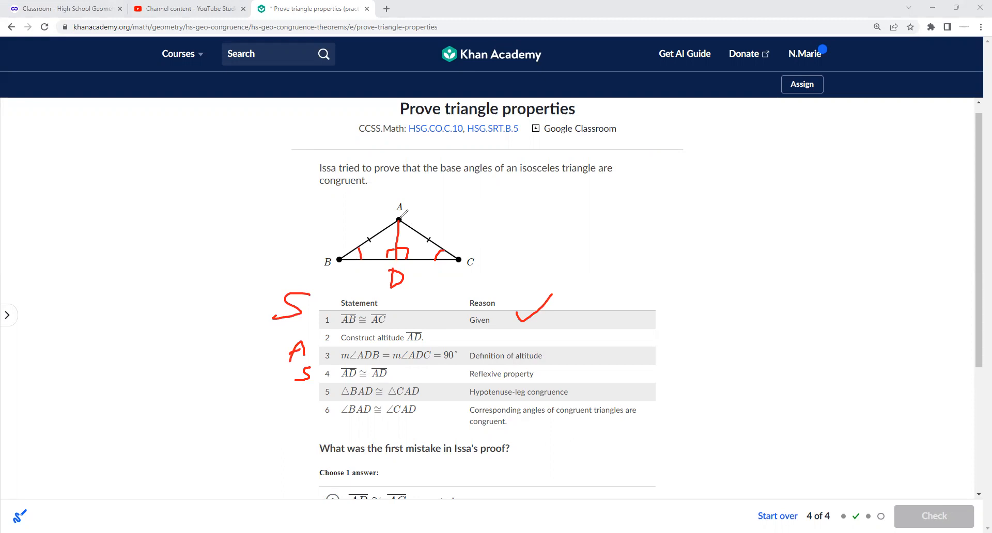
mouse_move(569, 356)
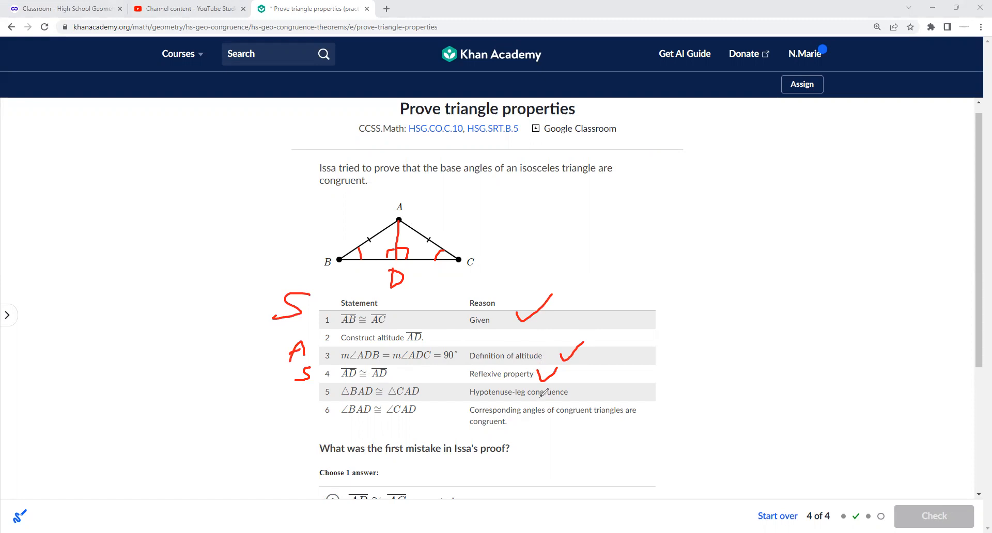
mouse_move(380, 244)
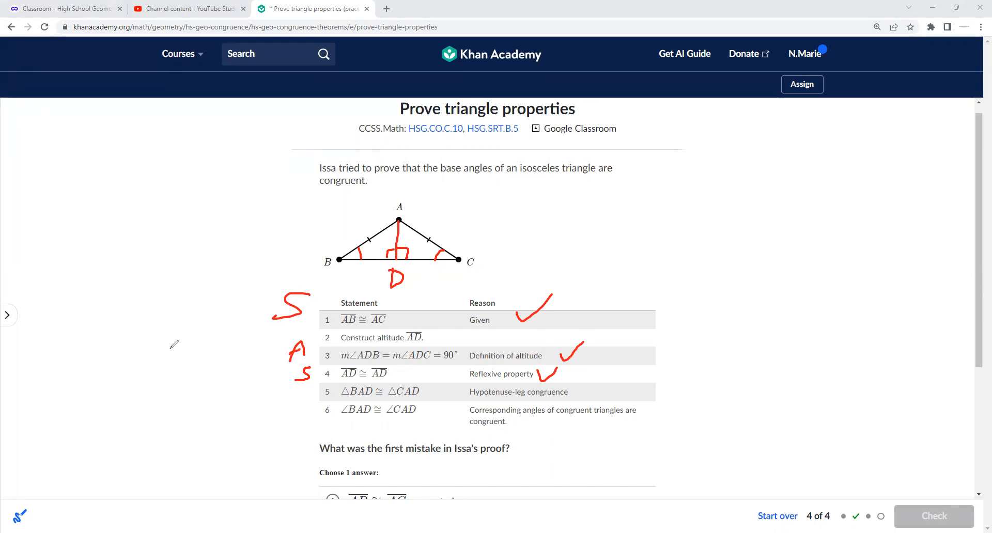
drag(167, 354, 272, 376)
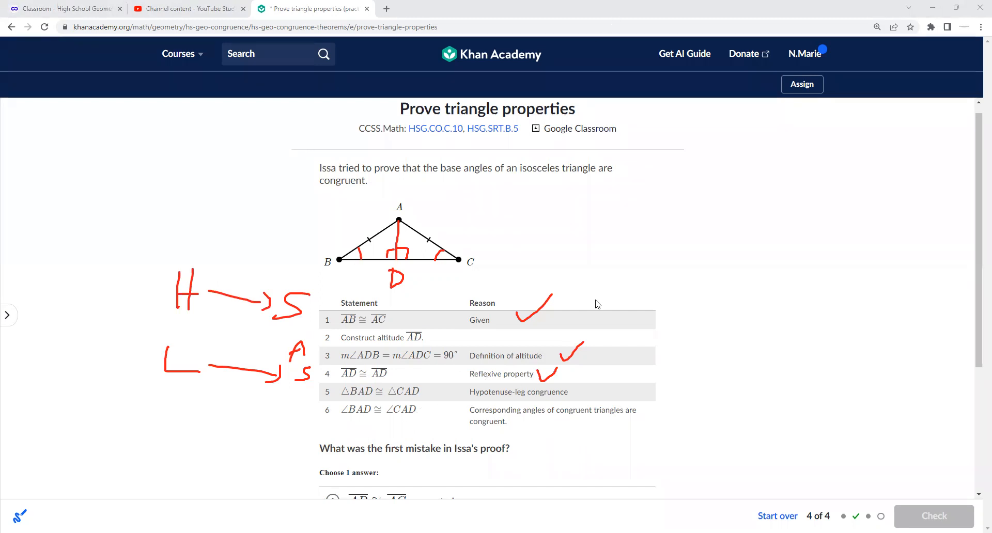
Review Issa's clean proof and its four answer choices A–D
scroll(down, 3)
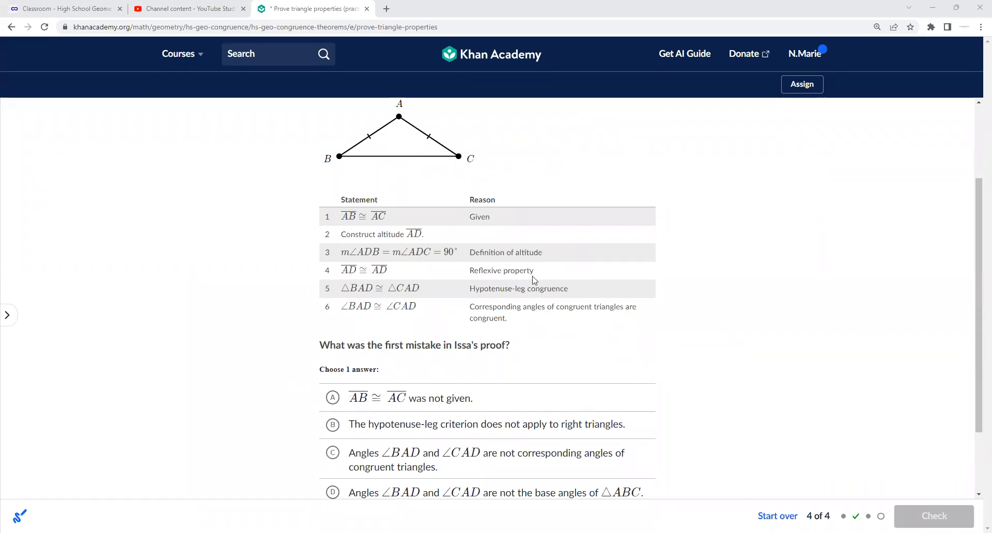
scroll(down, 3)
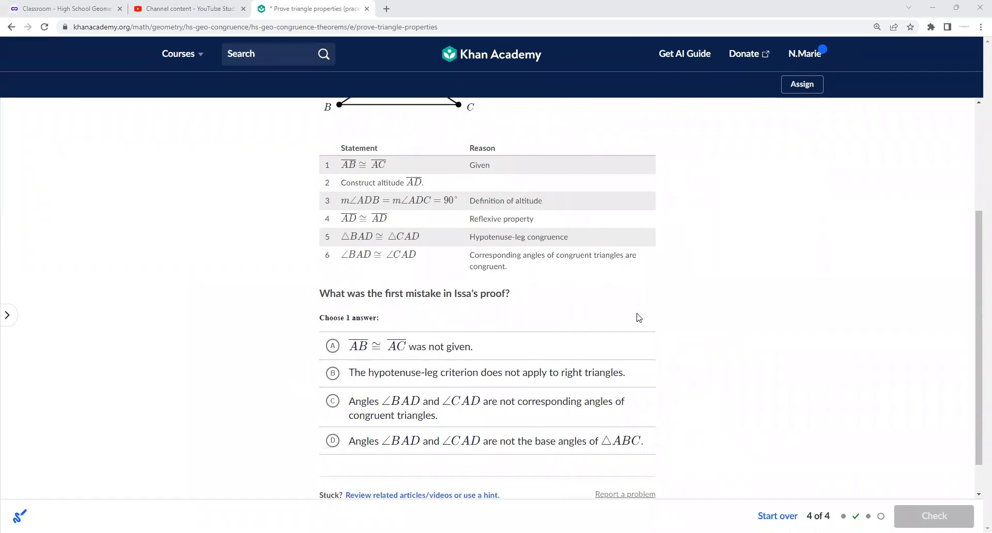
mouse_move(625, 358)
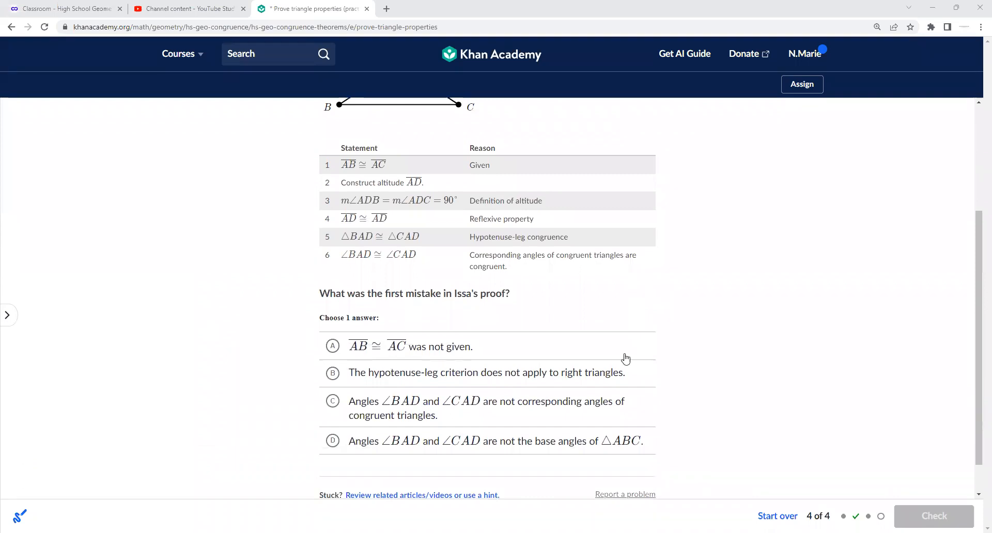
click(332, 401)
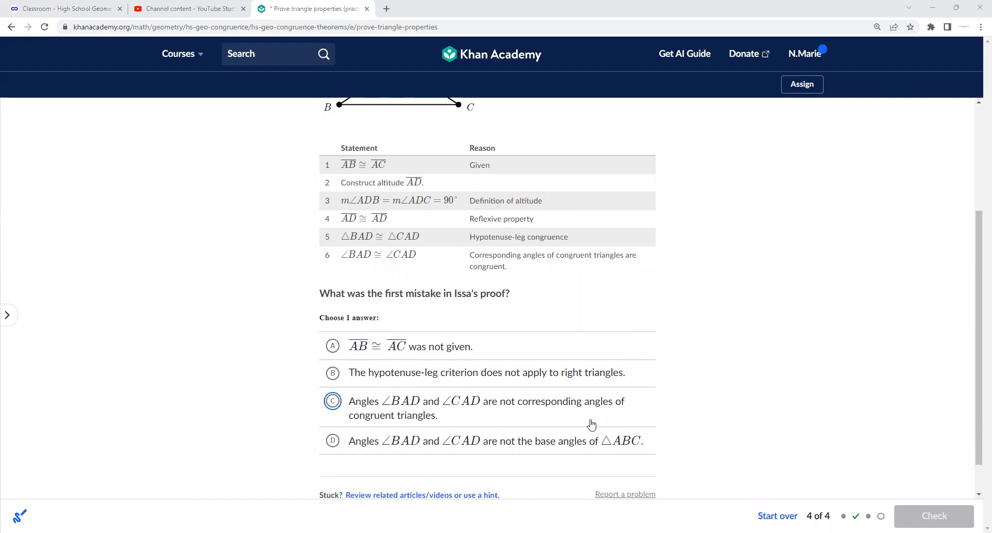
scroll(up, 3)
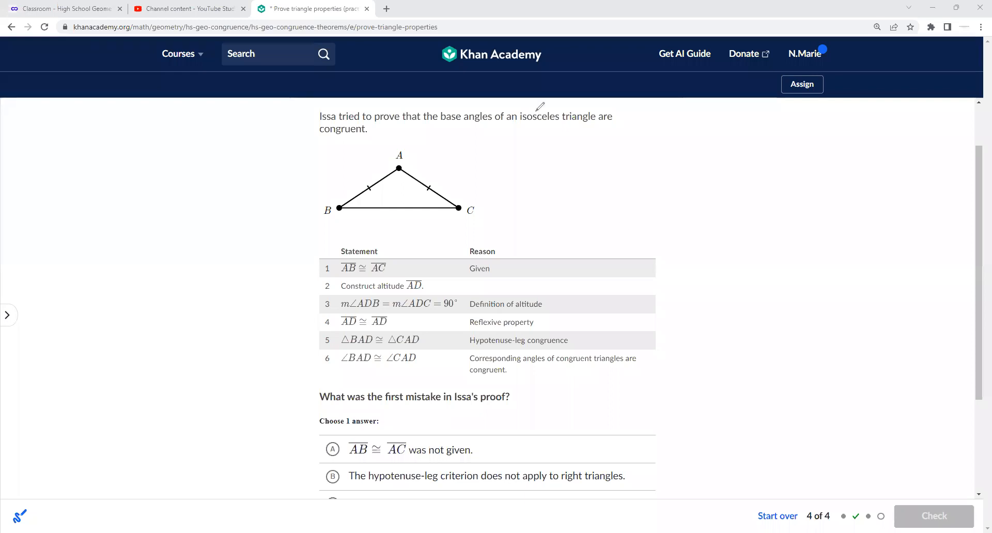
mouse_move(629, 120)
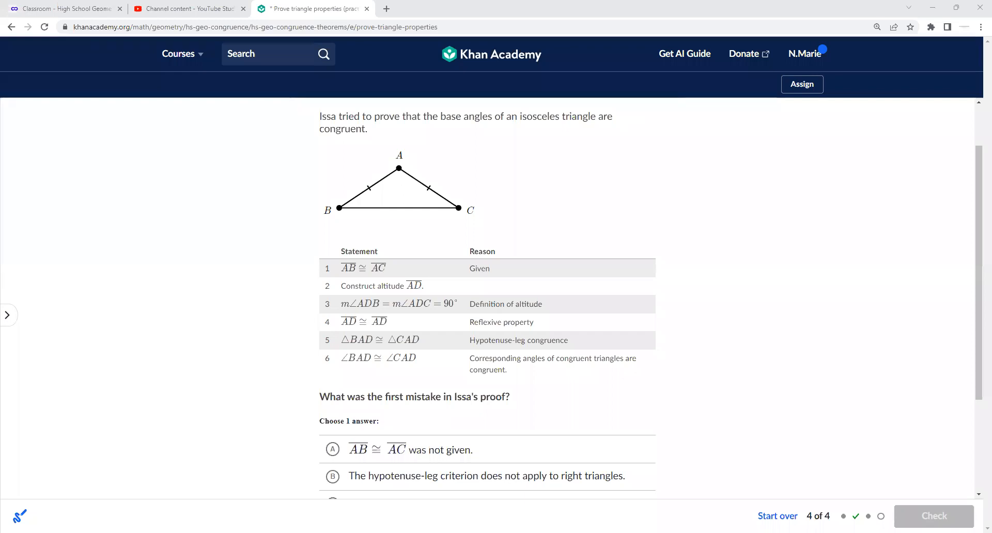
mouse_move(606, 486)
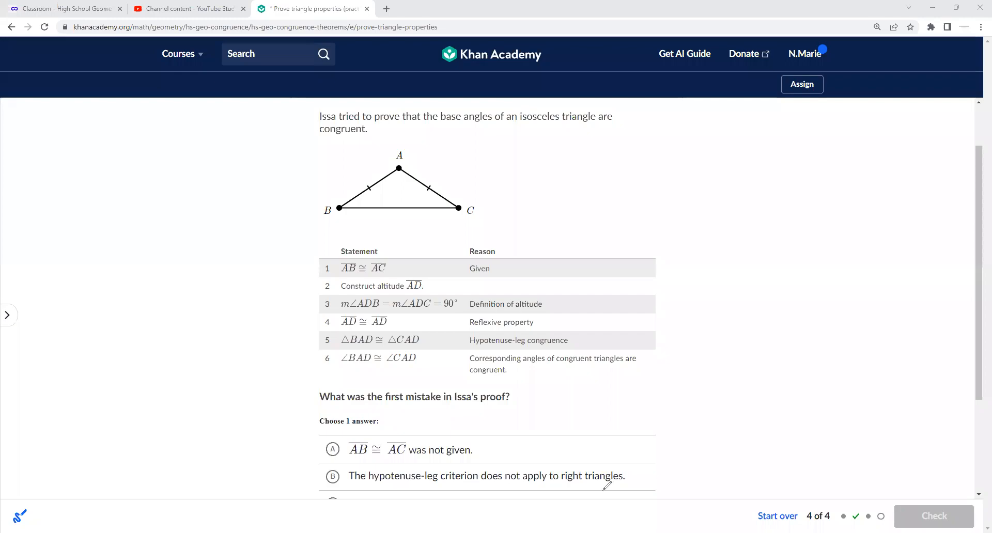
scroll(down, 3)
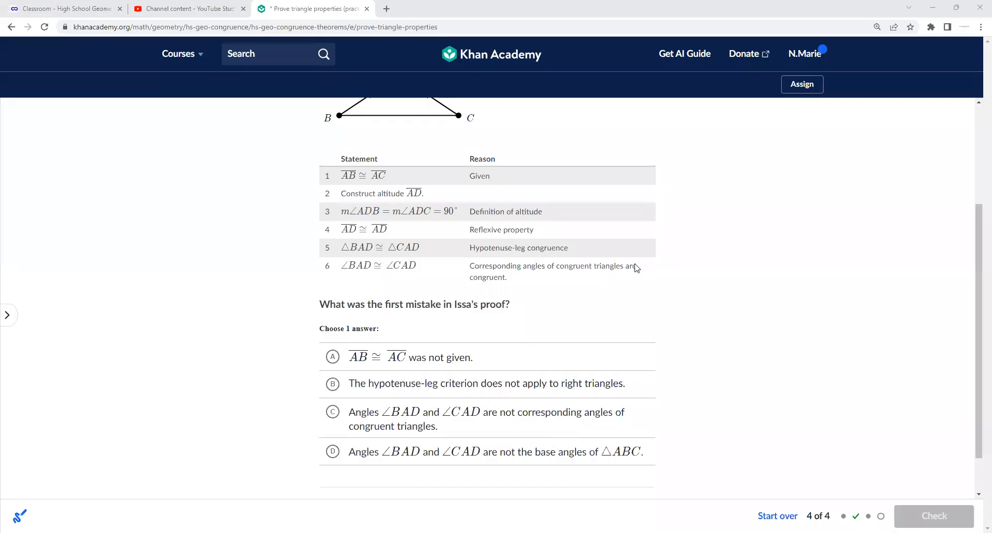
scroll(up, 3)
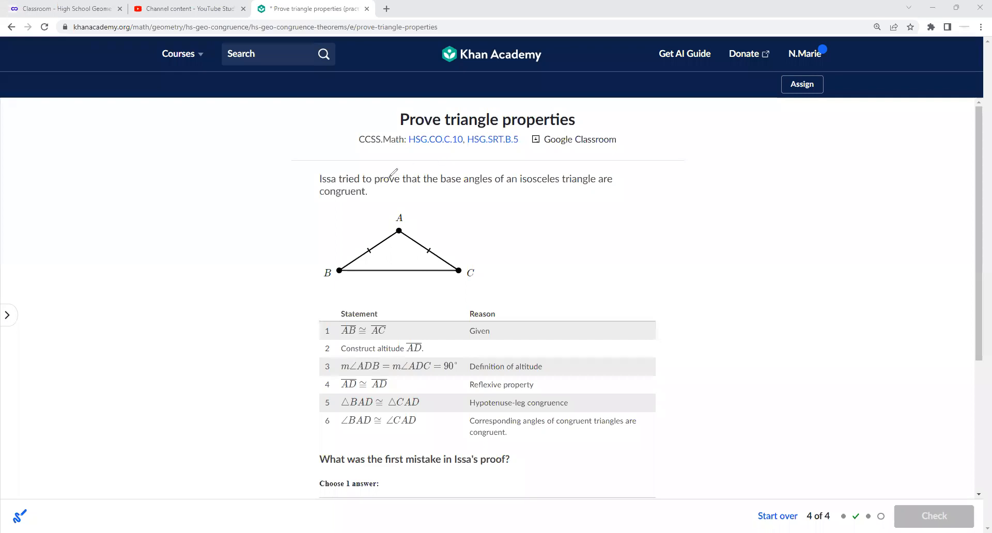
Underline Issa's goal, choose 'BAD and CAD are not the base angles', and check
drag(380, 191, 611, 192)
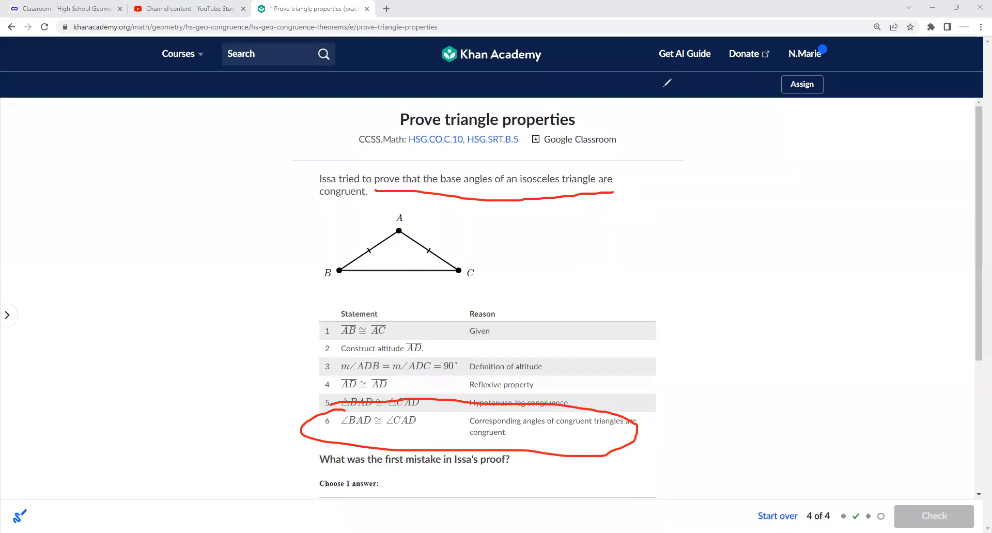
click(332, 401)
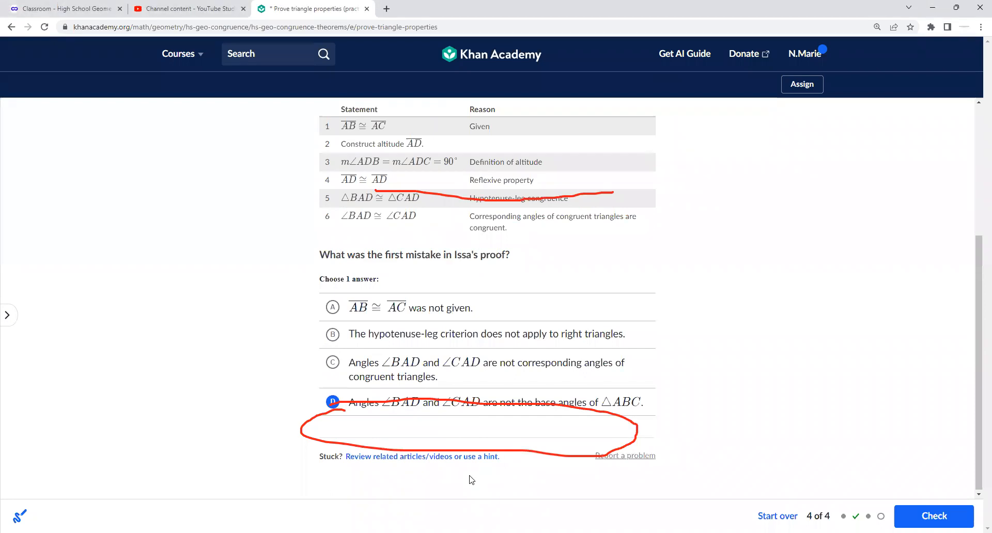
click(933, 517)
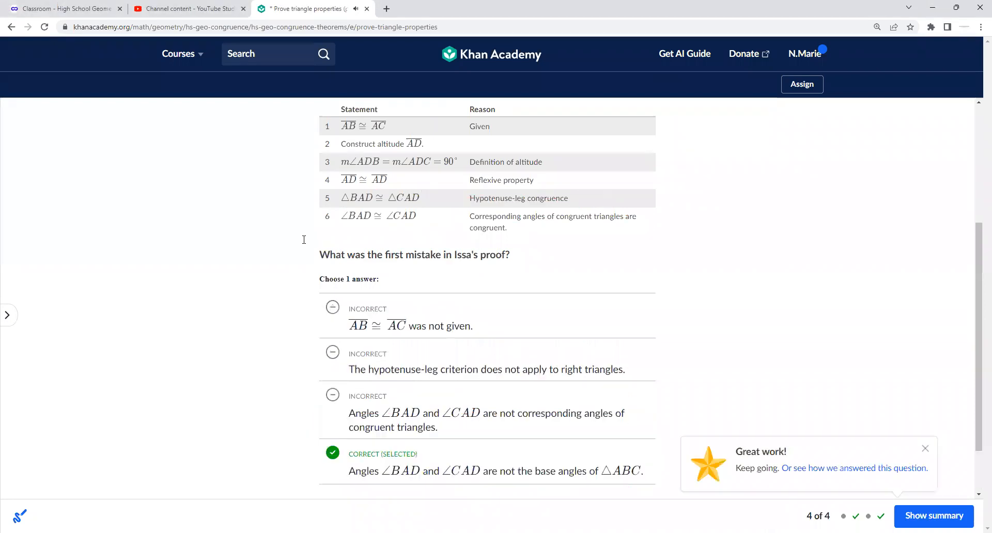
scroll(up, 3)
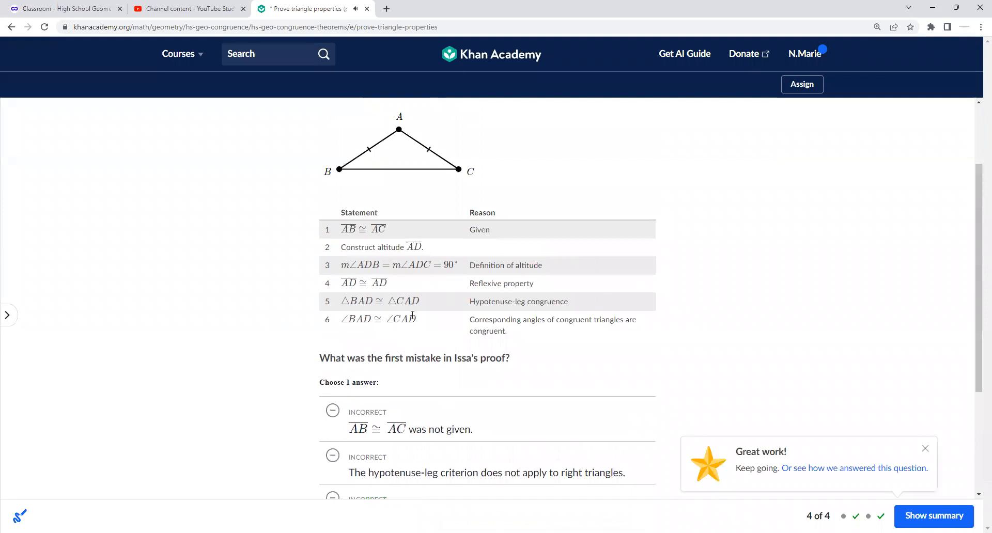
scroll(up, 3)
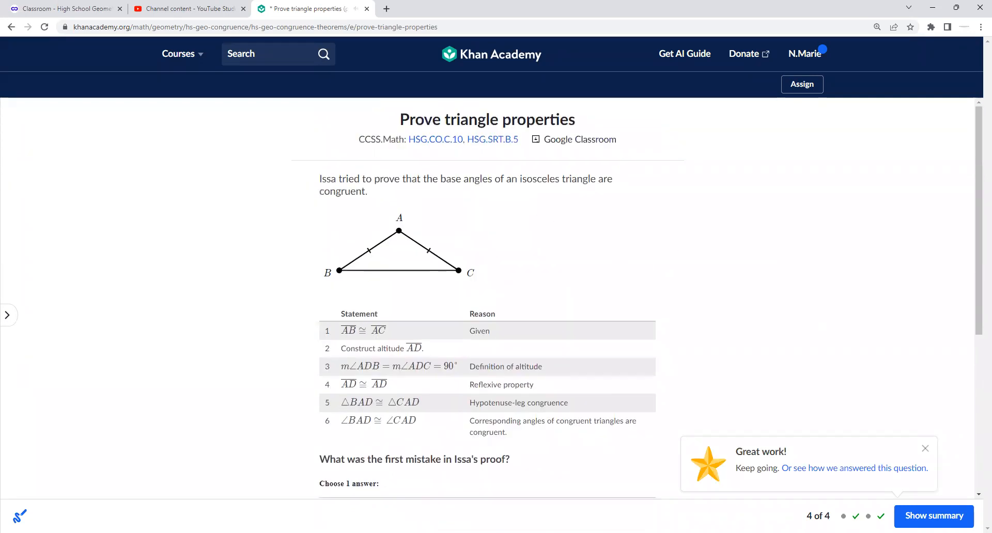
mouse_move(576, 296)
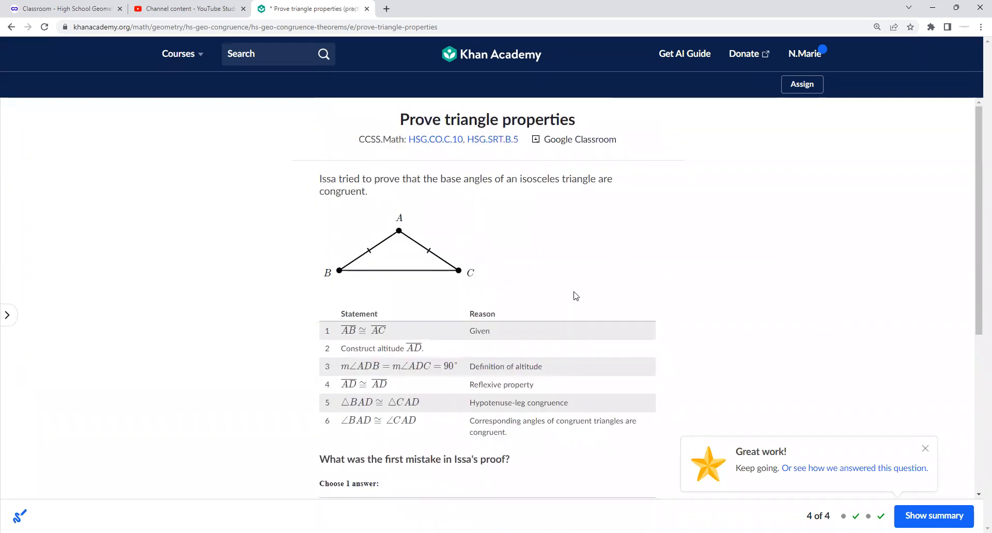